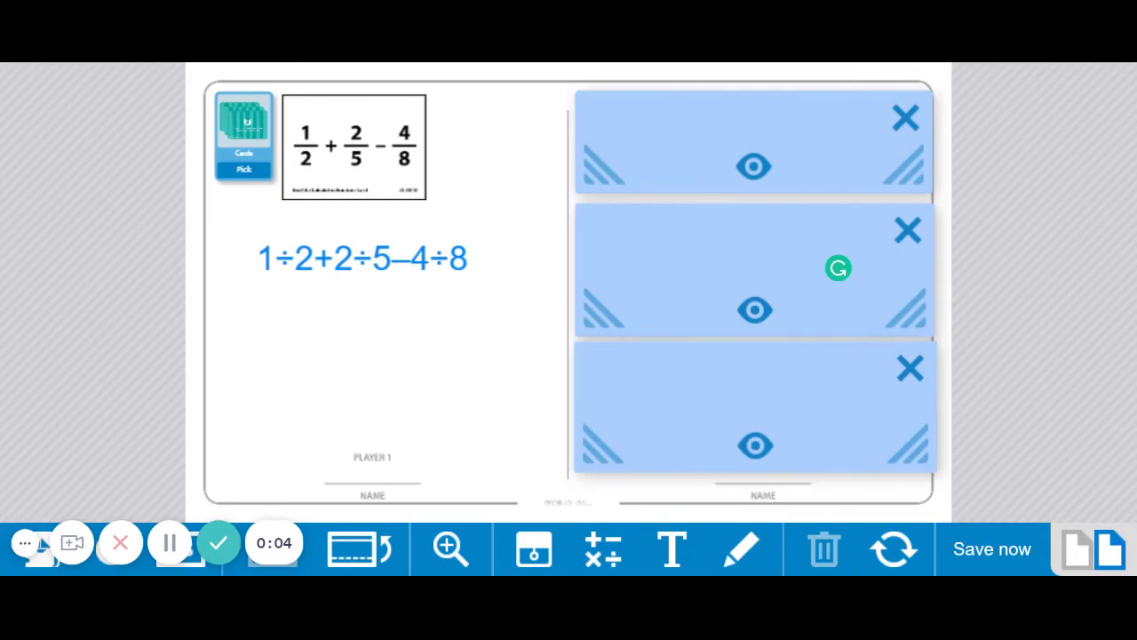
- Save the board showing the 1/2+2/5−4/8 card entered as 1÷2+2÷5−4÷8
{"action": "left_click", "coordinate": [991, 549]}
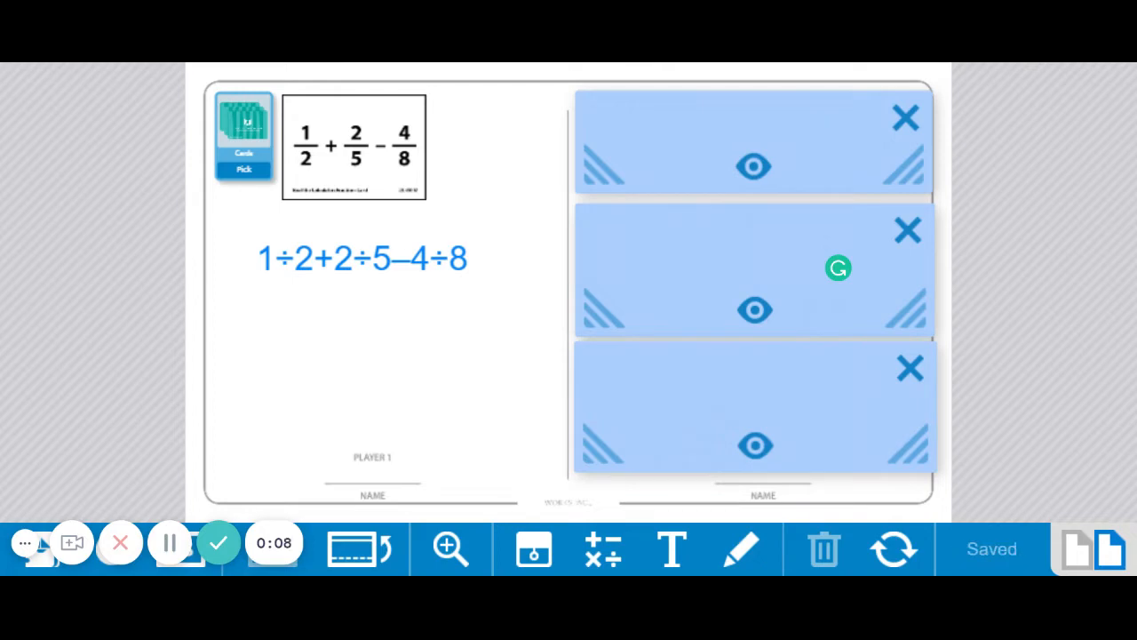
{"action": "mouse_move", "coordinate": [355, 389]}
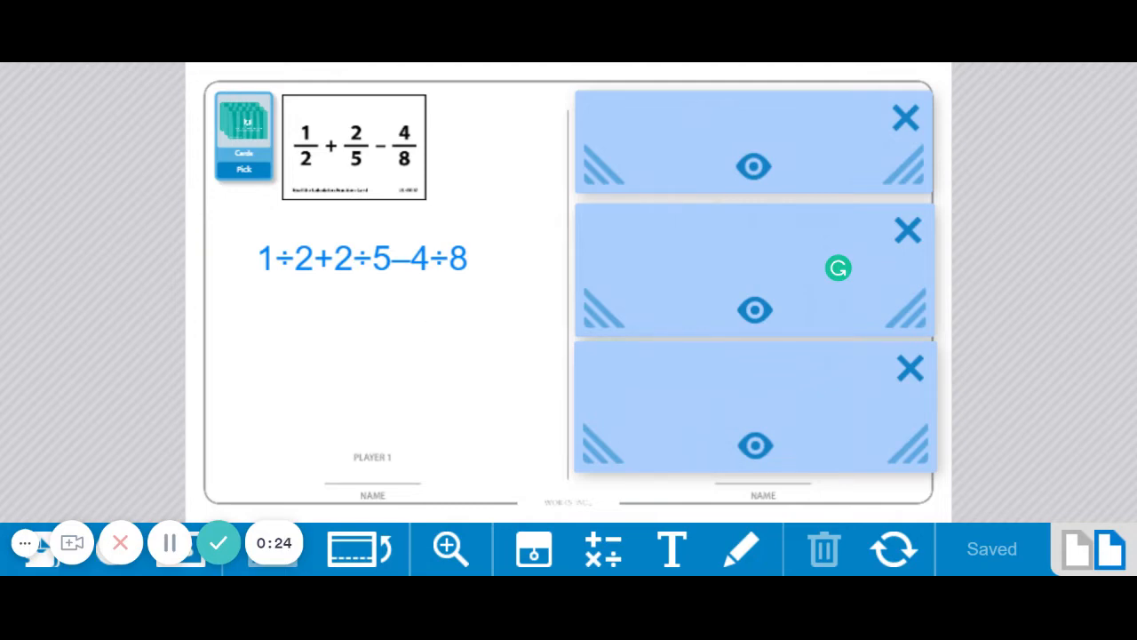
{"action": "mouse_move", "coordinate": [506, 330]}
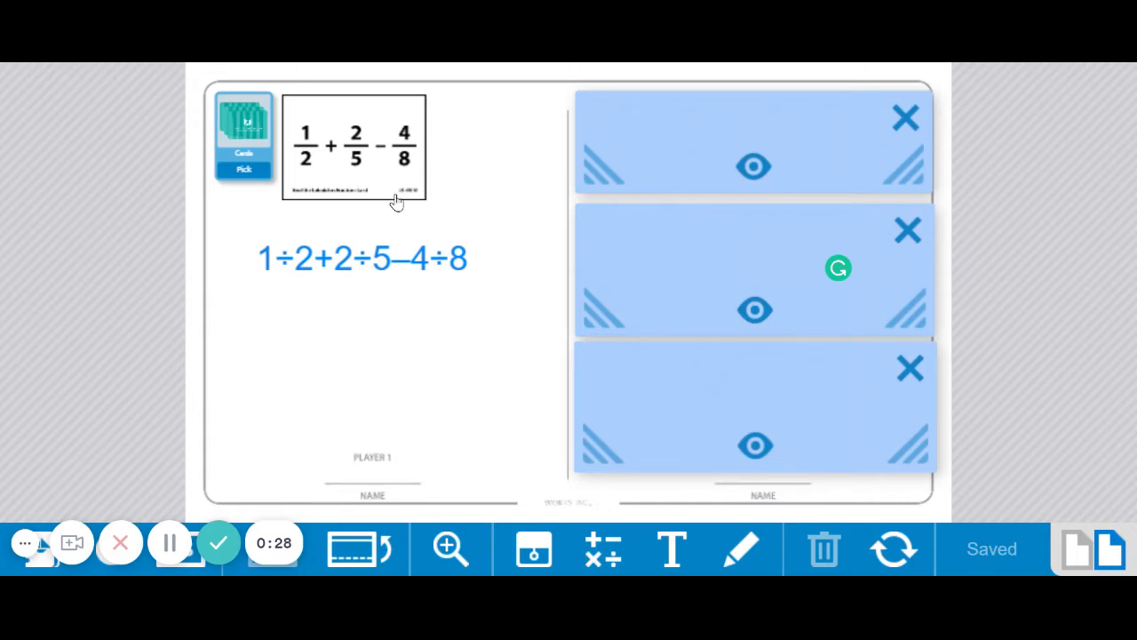
{"action": "mouse_move", "coordinate": [393, 196]}
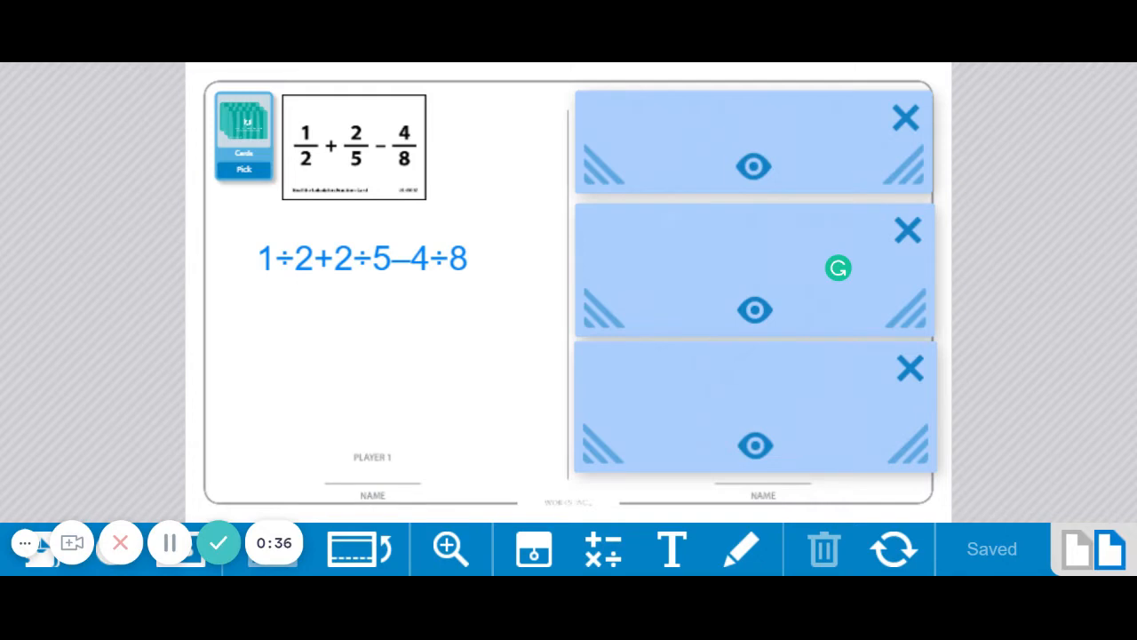
{"action": "mouse_move", "coordinate": [444, 209]}
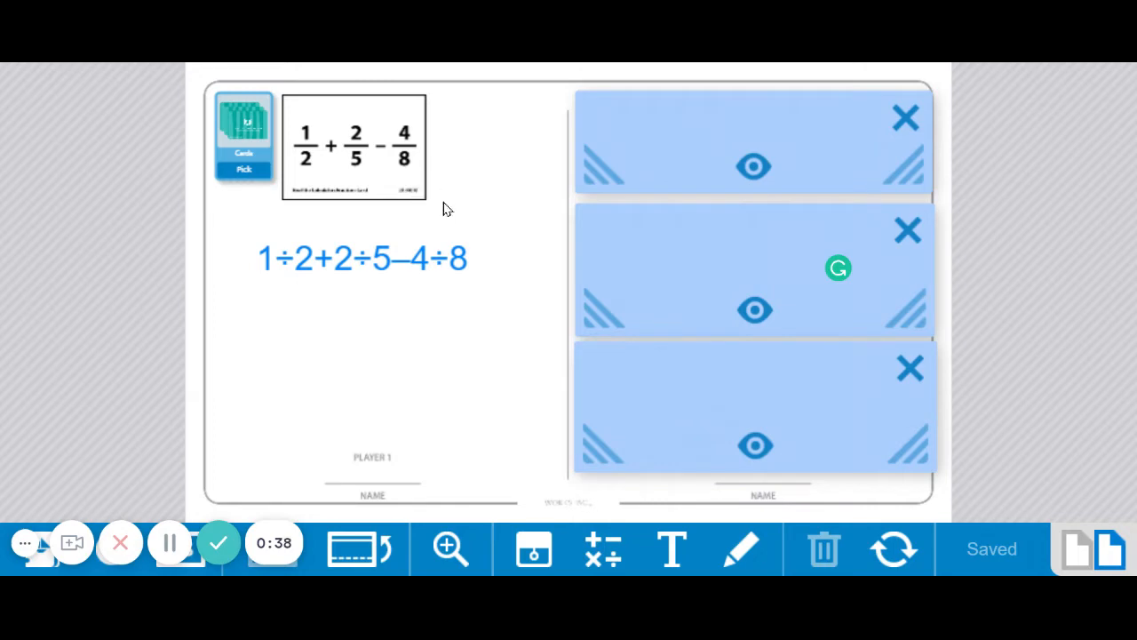
{"action": "mouse_move", "coordinate": [427, 218]}
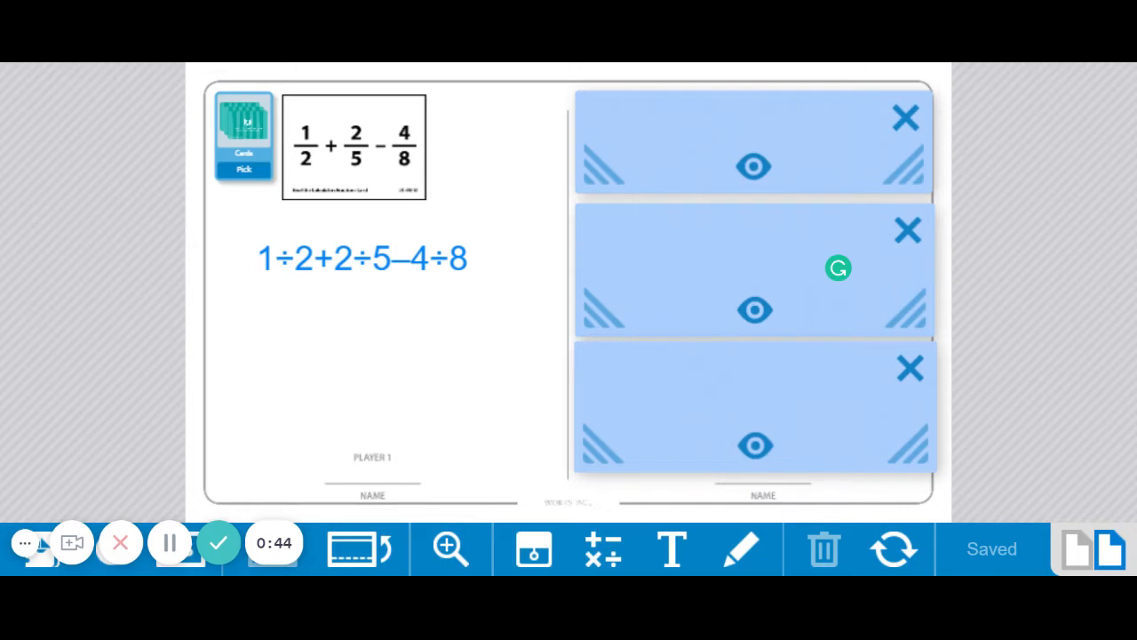
{"action": "mouse_move", "coordinate": [387, 302]}
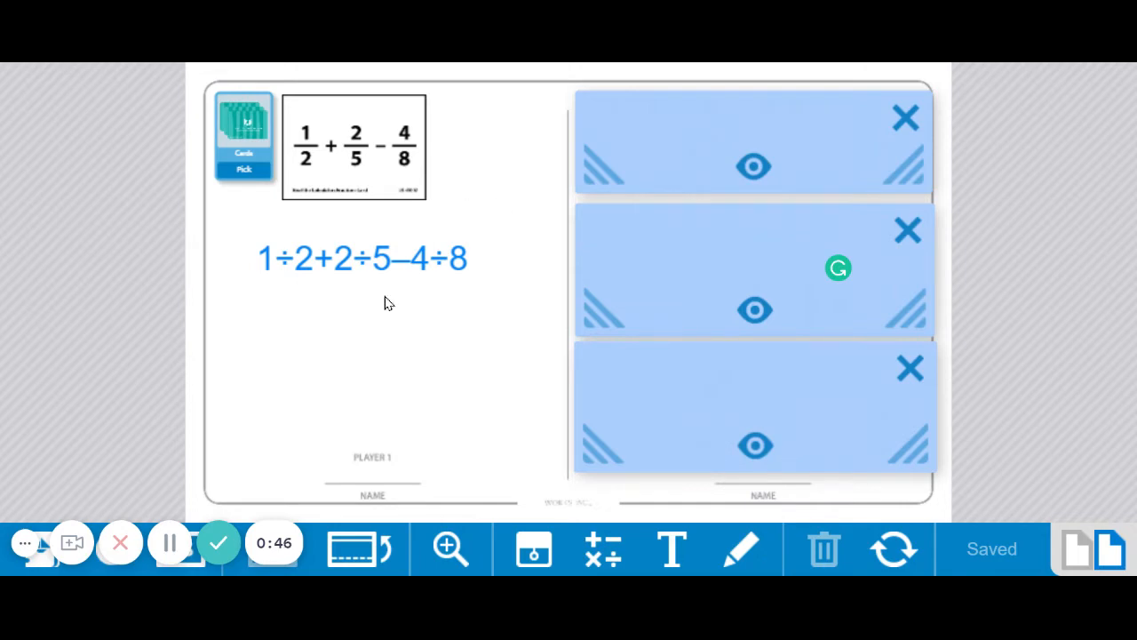
{"action": "mouse_move", "coordinate": [366, 307]}
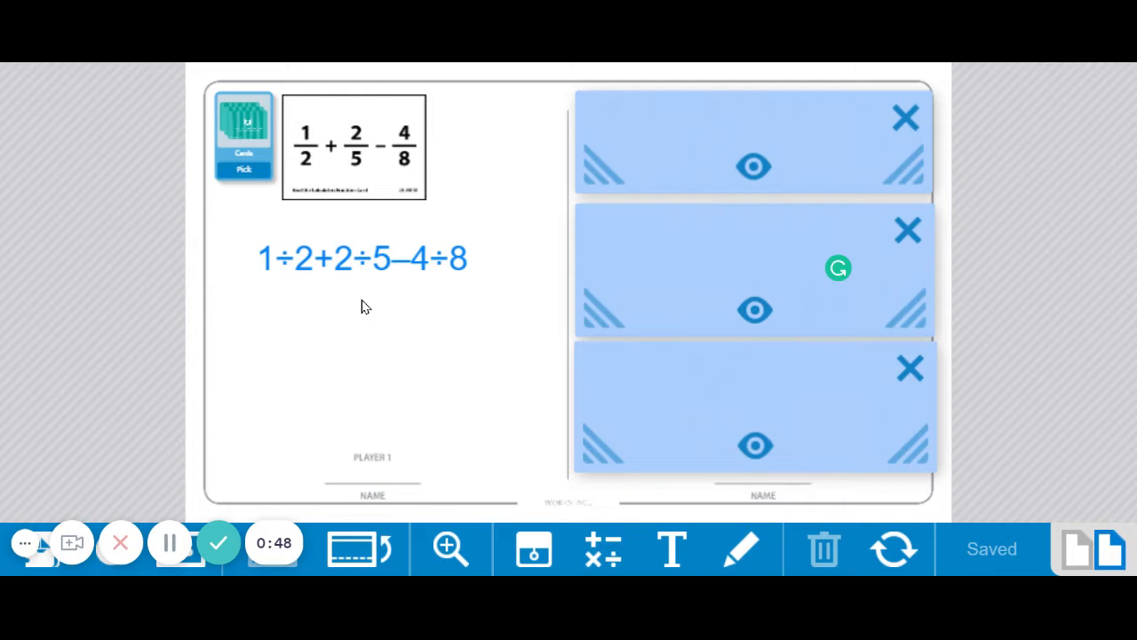
{"action": "mouse_move", "coordinate": [313, 360]}
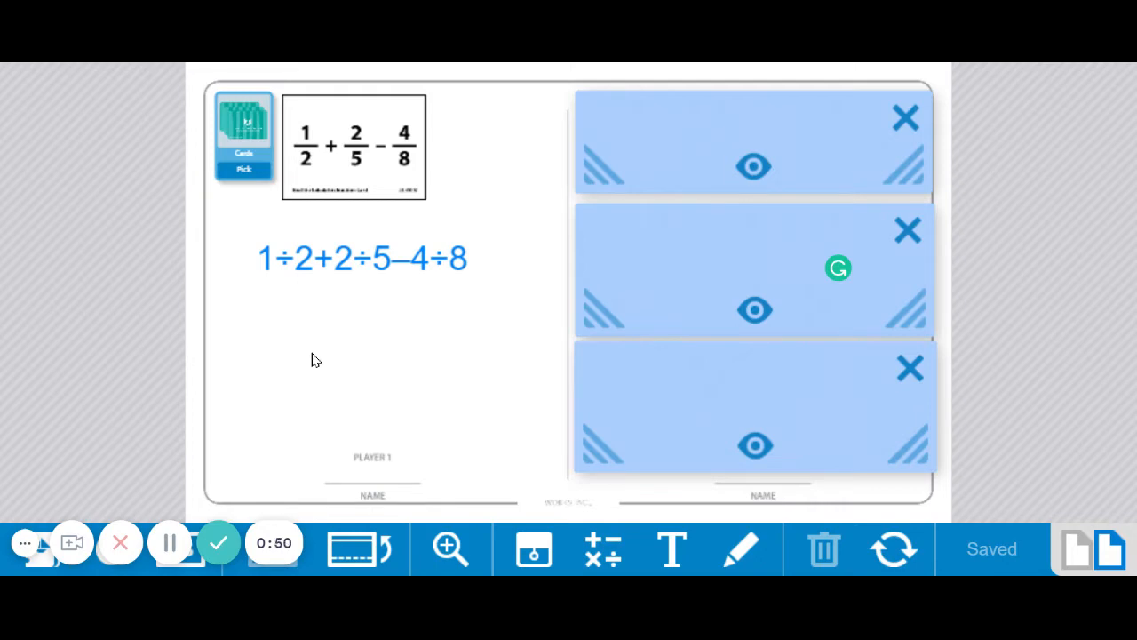
{"action": "mouse_move", "coordinate": [480, 260]}
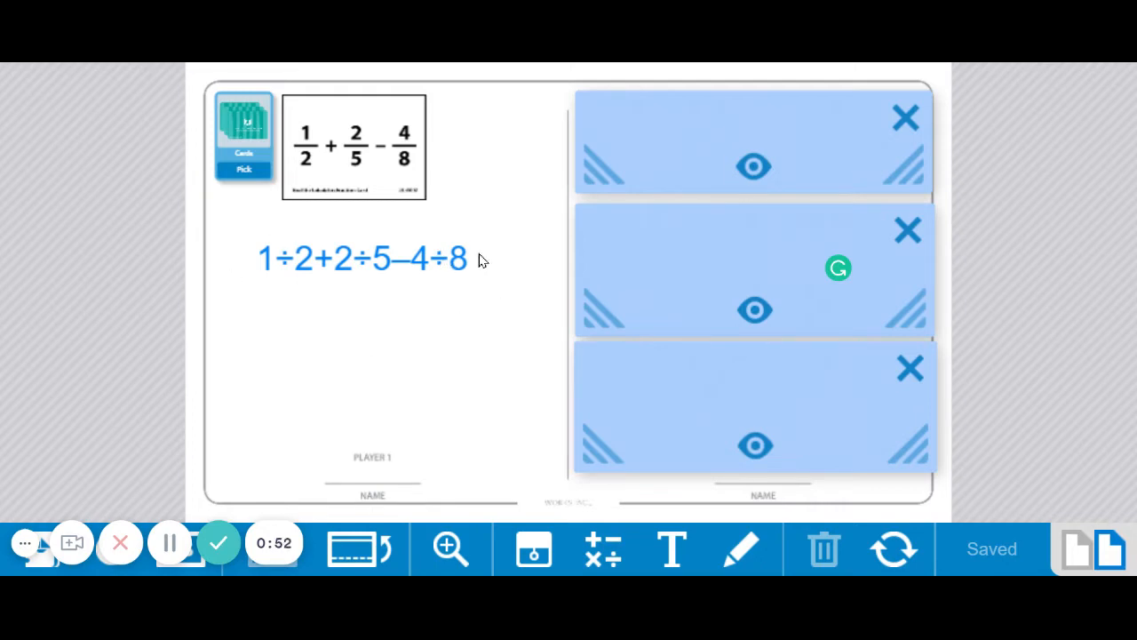
{"action": "mouse_move", "coordinate": [276, 305]}
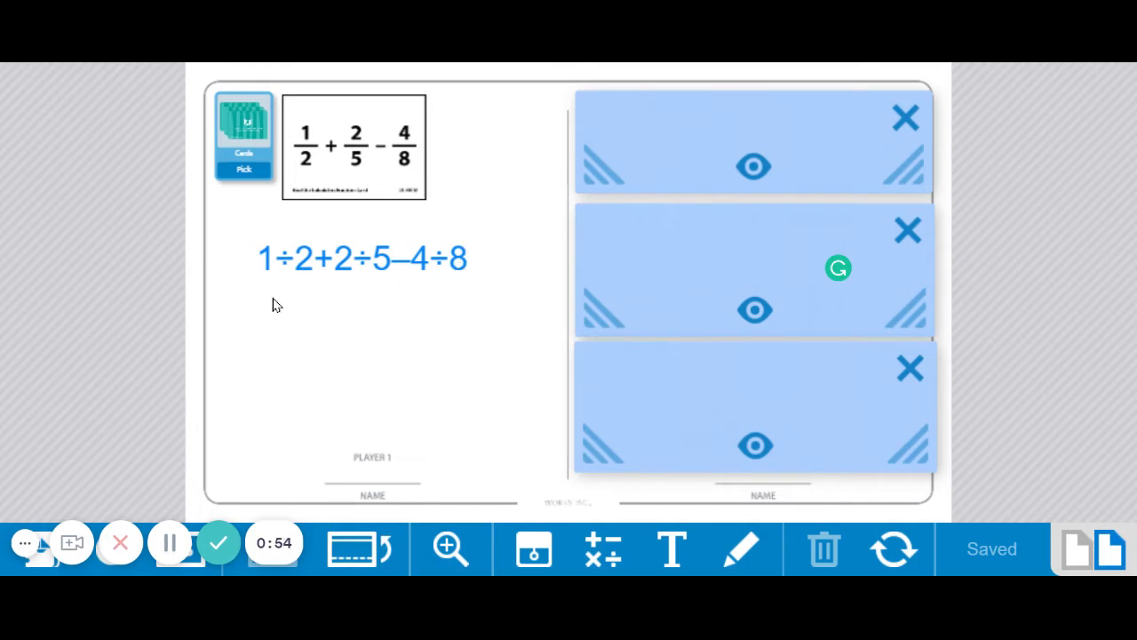
{"action": "mouse_move", "coordinate": [357, 159]}
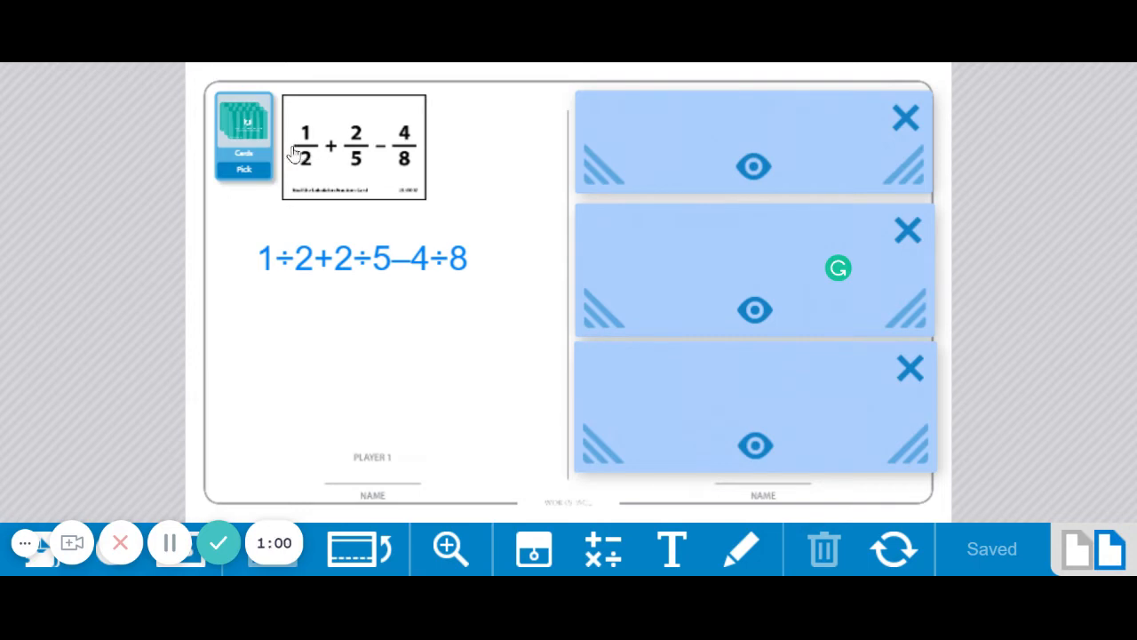
{"action": "mouse_move", "coordinate": [310, 154]}
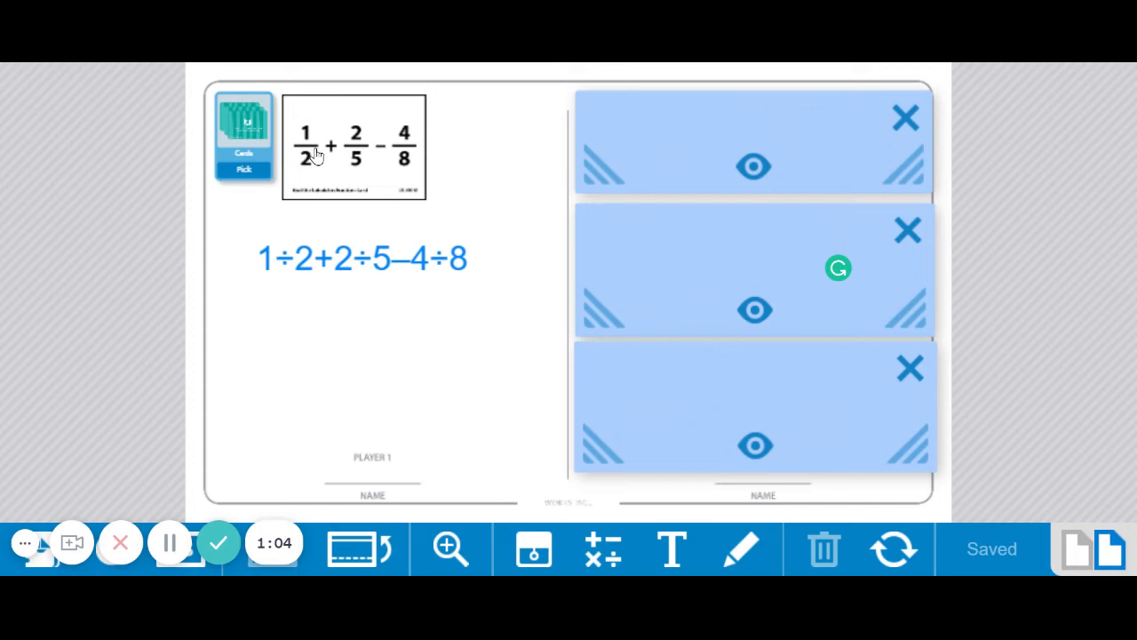
{"action": "mouse_move", "coordinate": [318, 147]}
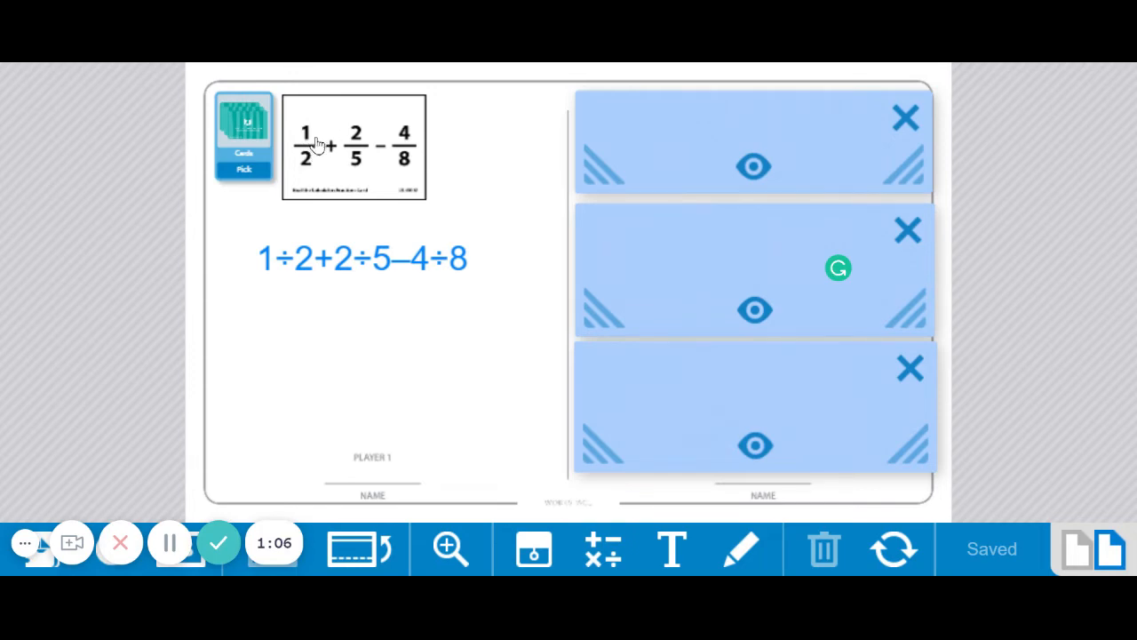
{"action": "mouse_move", "coordinate": [293, 266]}
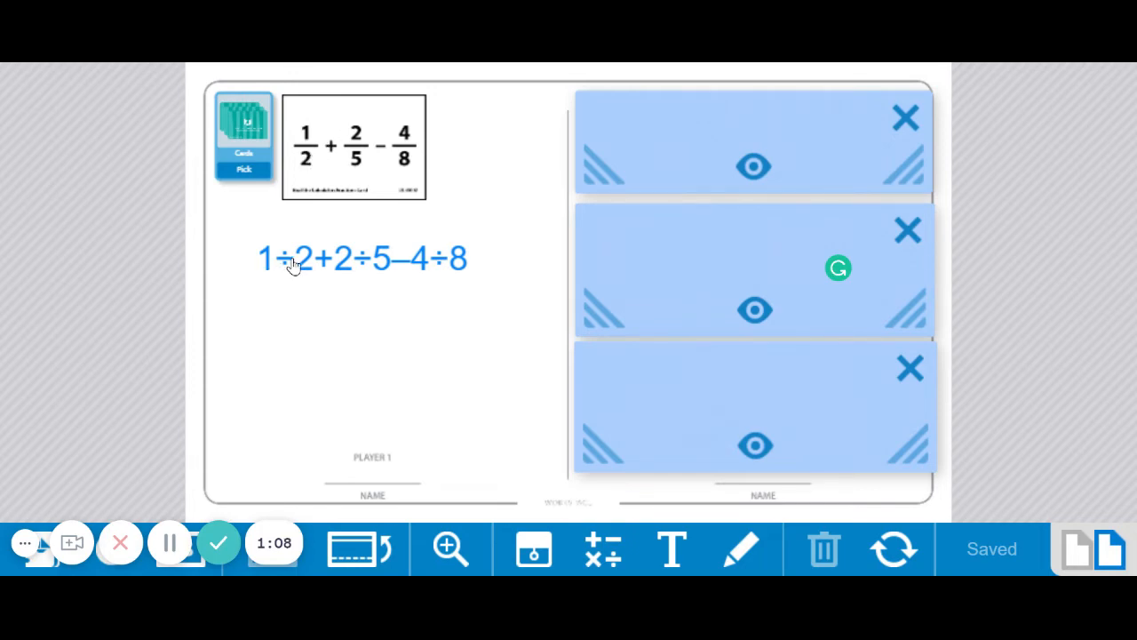
{"action": "mouse_move", "coordinate": [329, 158]}
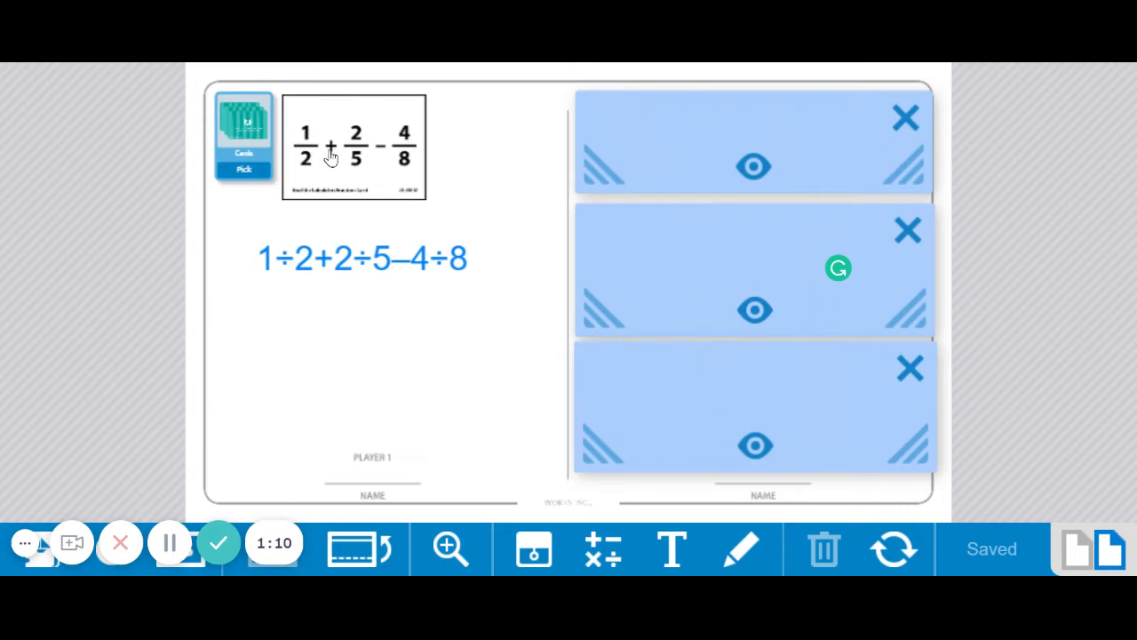
{"action": "mouse_move", "coordinate": [367, 138]}
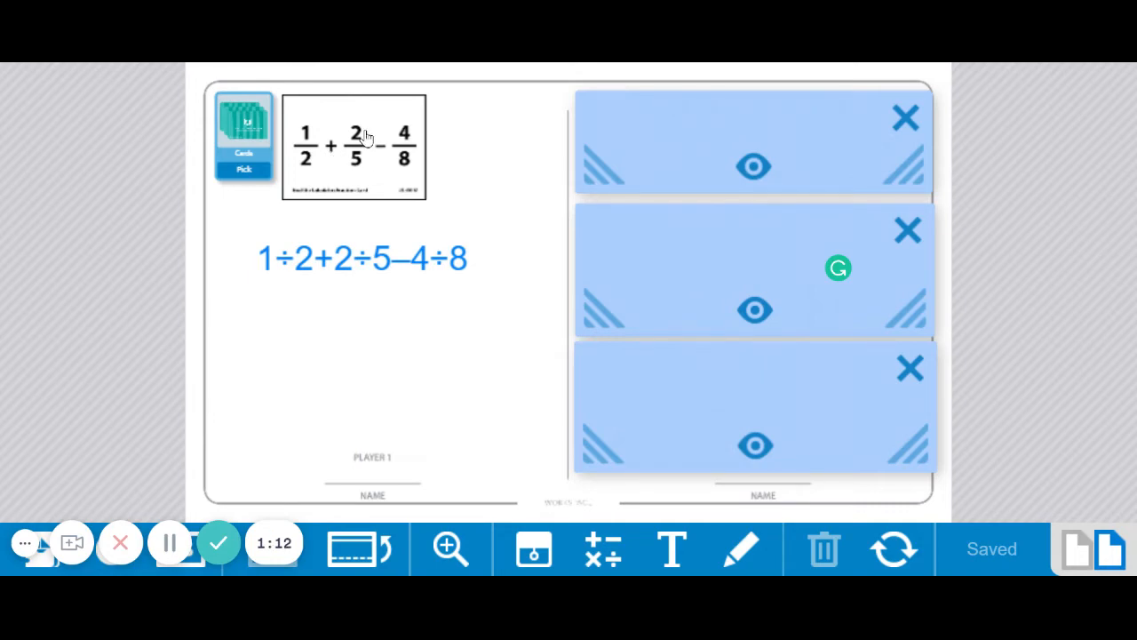
{"action": "mouse_move", "coordinate": [344, 284]}
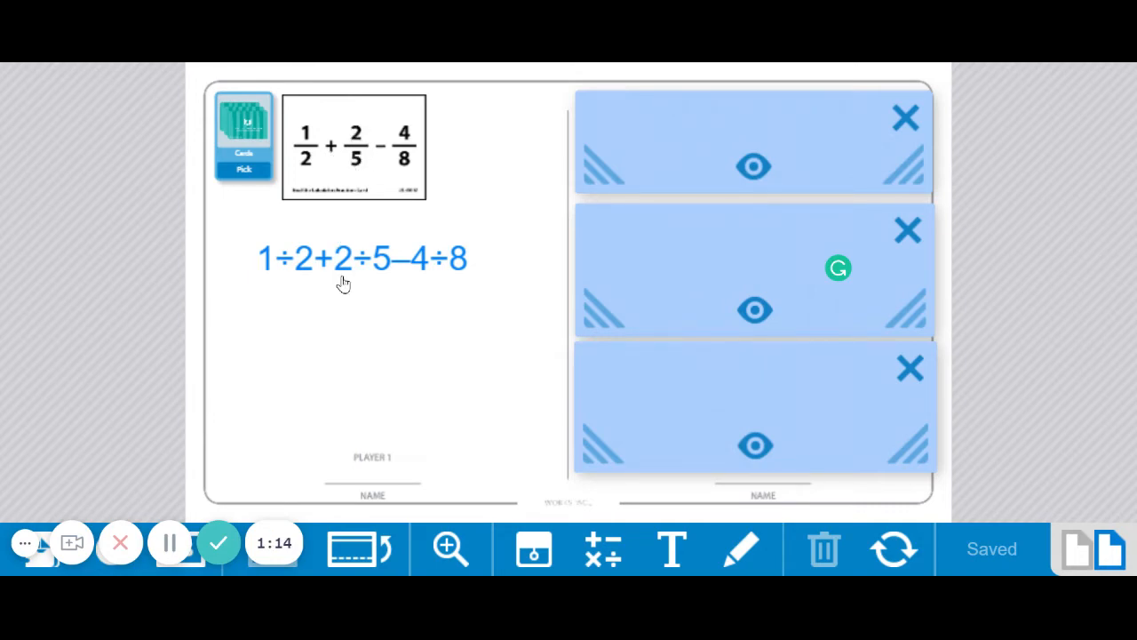
{"action": "mouse_move", "coordinate": [380, 159]}
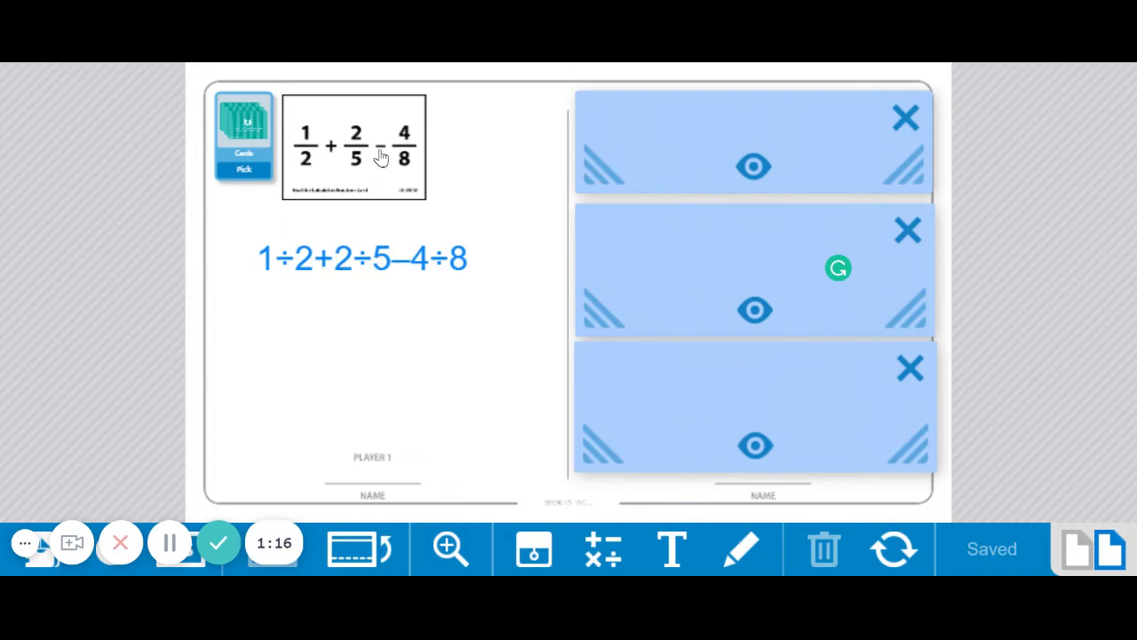
{"action": "mouse_move", "coordinate": [390, 203]}
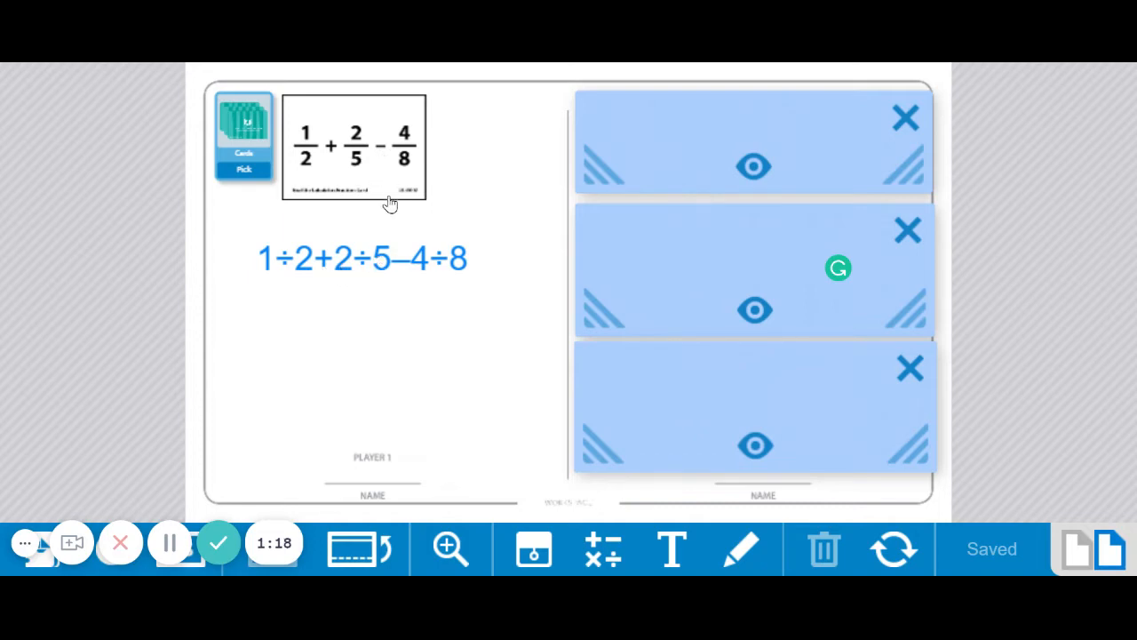
{"action": "mouse_move", "coordinate": [433, 212]}
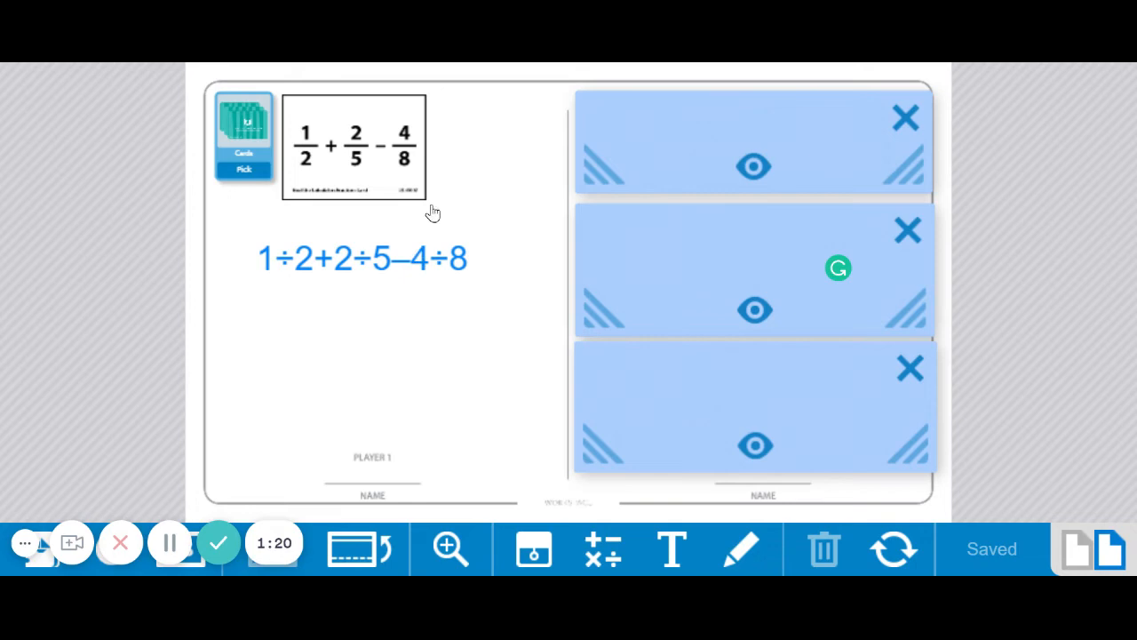
{"action": "mouse_move", "coordinate": [435, 274]}
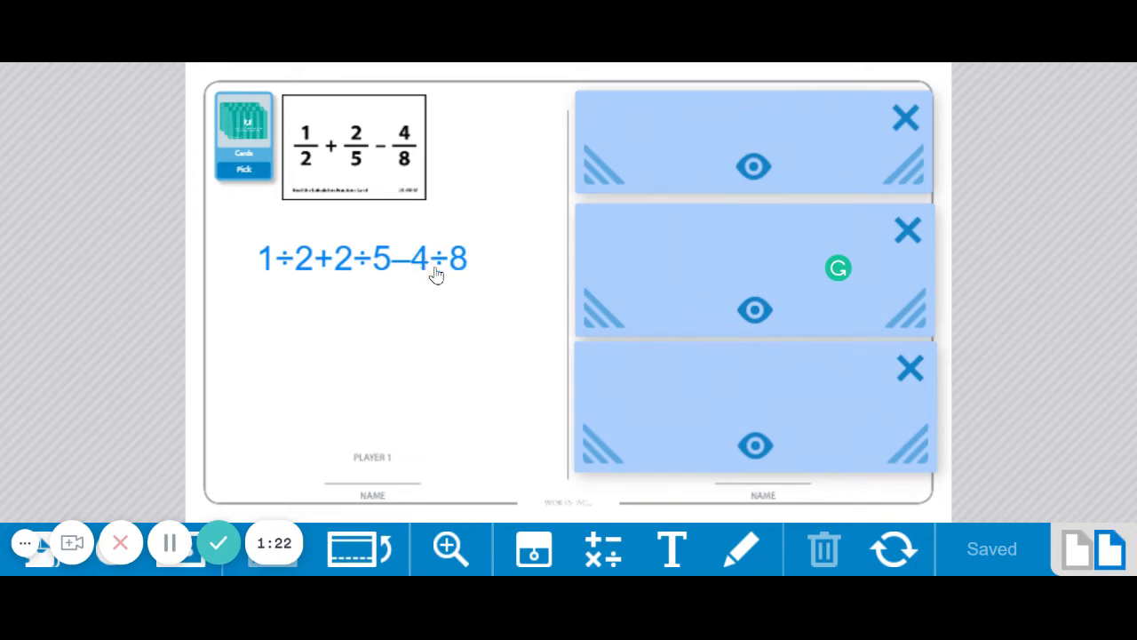
{"action": "mouse_move", "coordinate": [400, 330]}
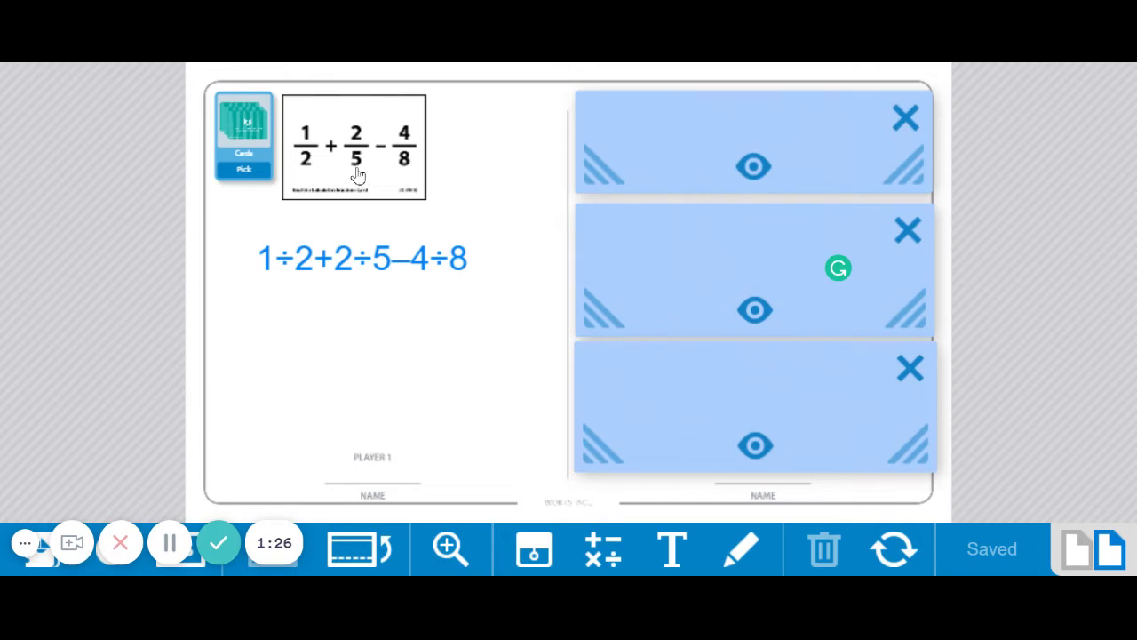
{"action": "mouse_move", "coordinate": [361, 158]}
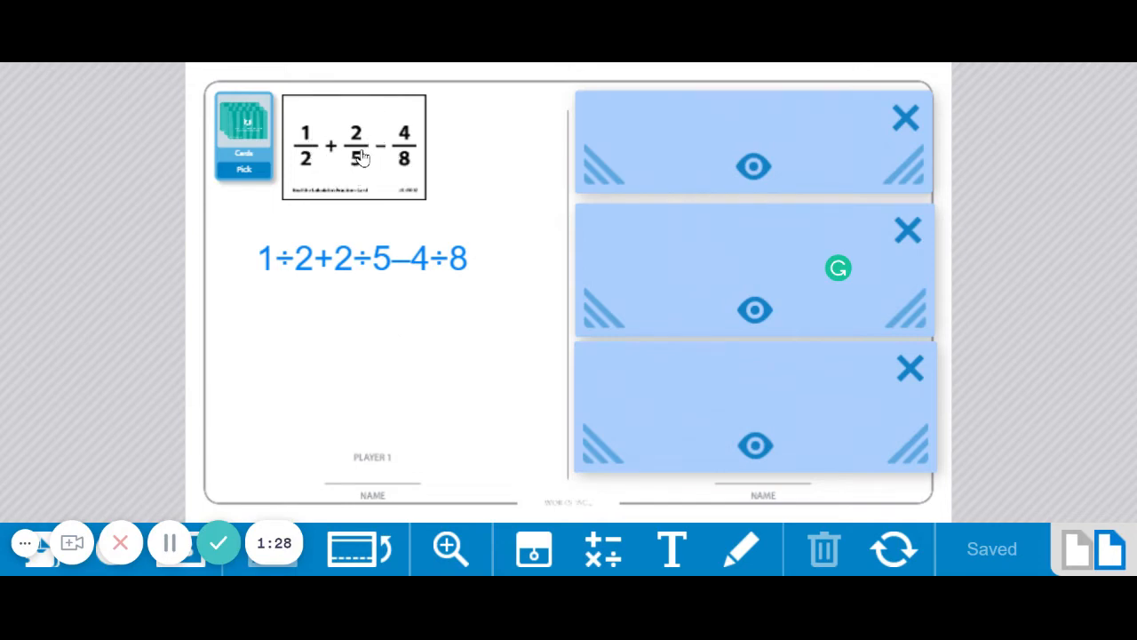
{"action": "mouse_move", "coordinate": [359, 338]}
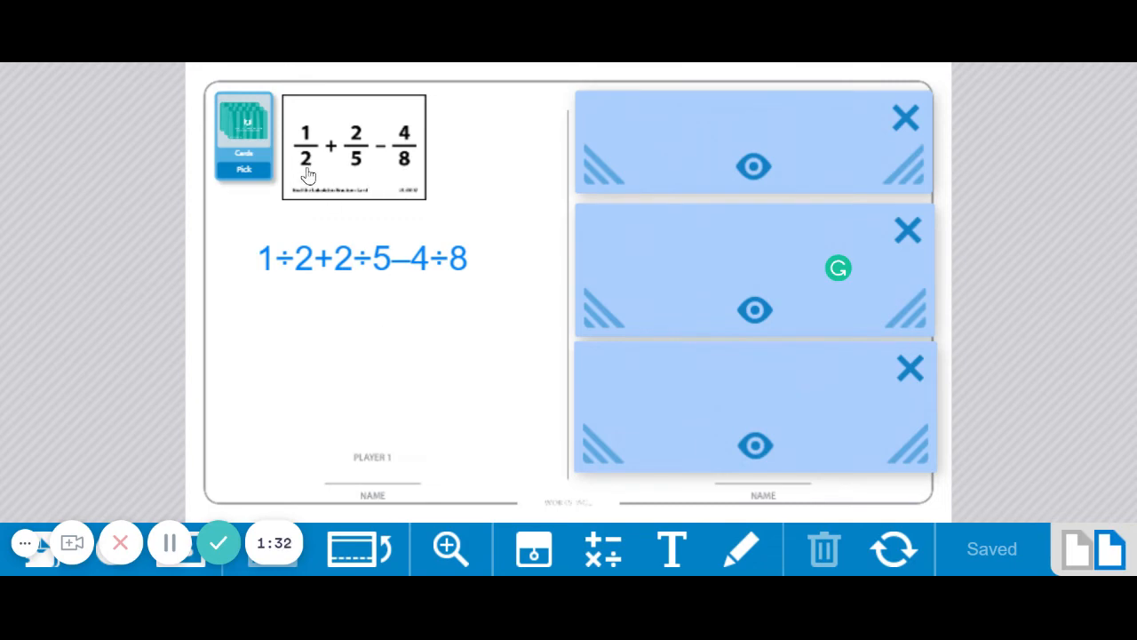
{"action": "mouse_move", "coordinate": [336, 184]}
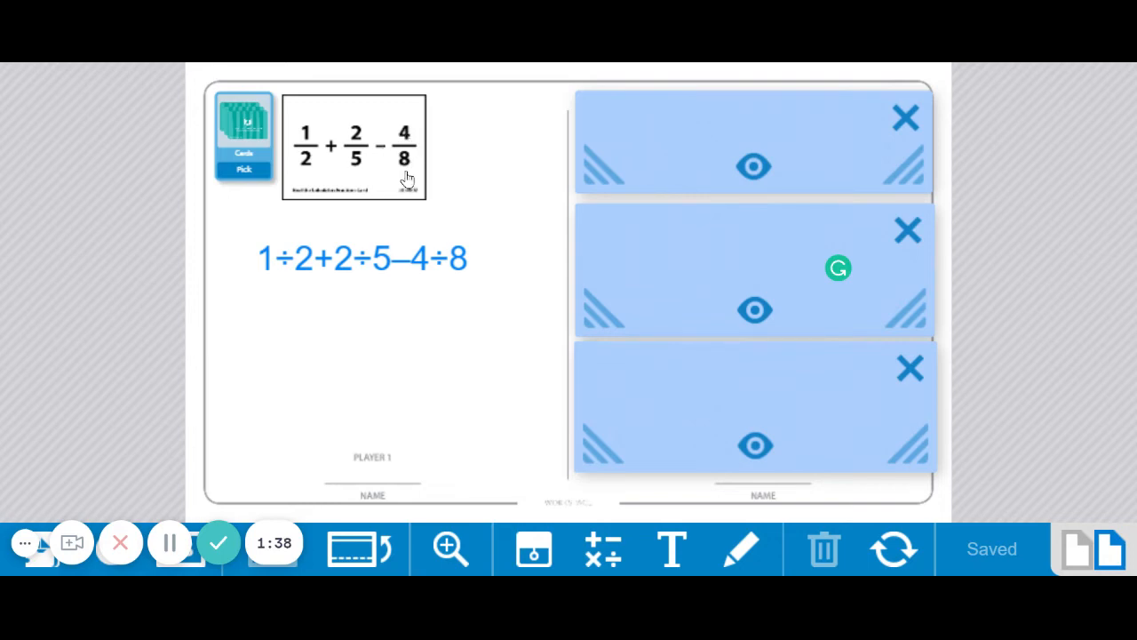
{"action": "mouse_move", "coordinate": [408, 142]}
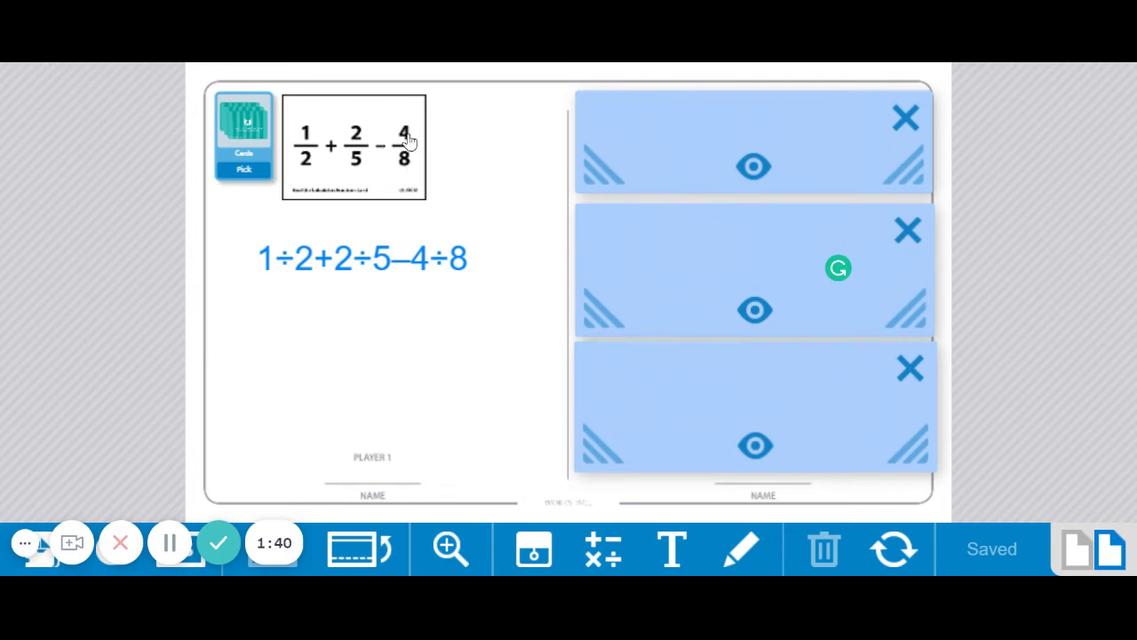
{"action": "mouse_move", "coordinate": [411, 163]}
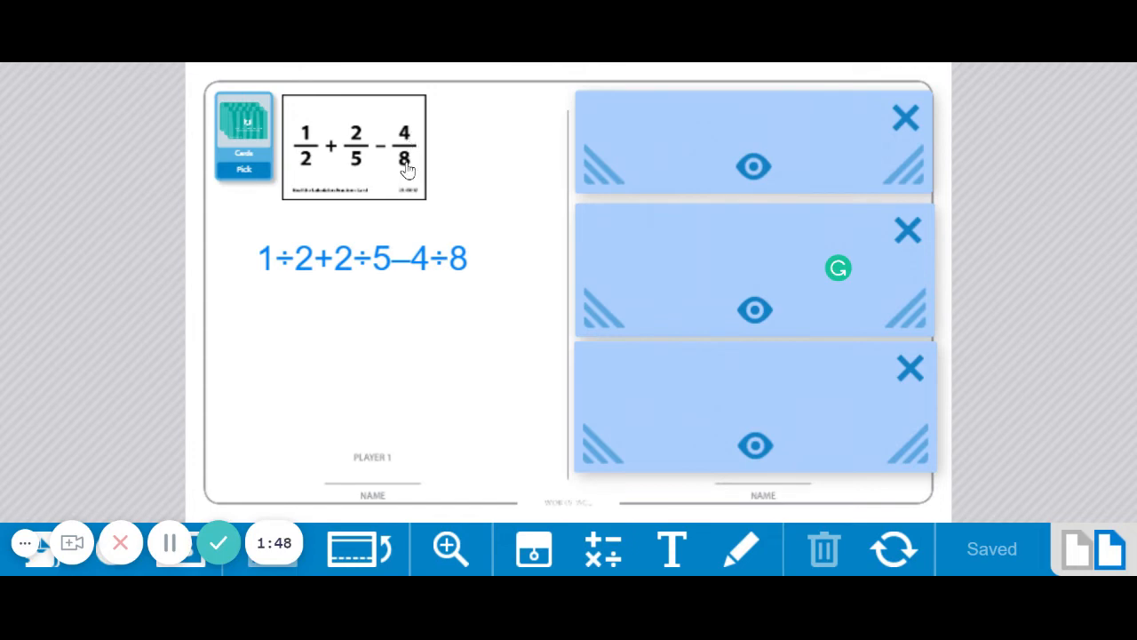
{"action": "mouse_move", "coordinate": [317, 122]}
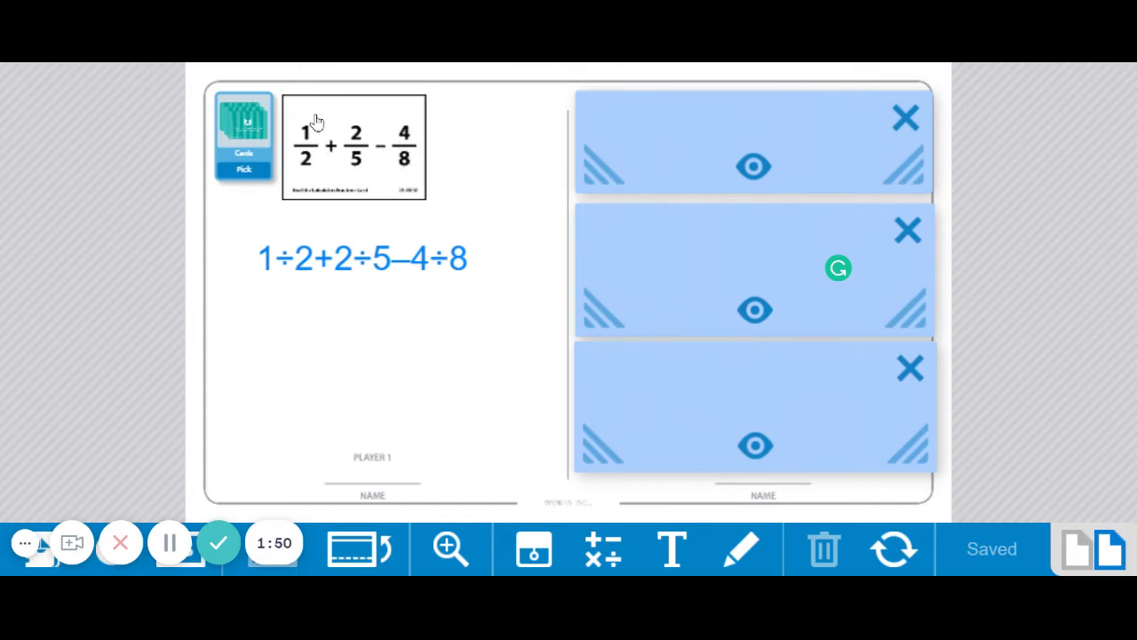
{"action": "mouse_move", "coordinate": [376, 158]}
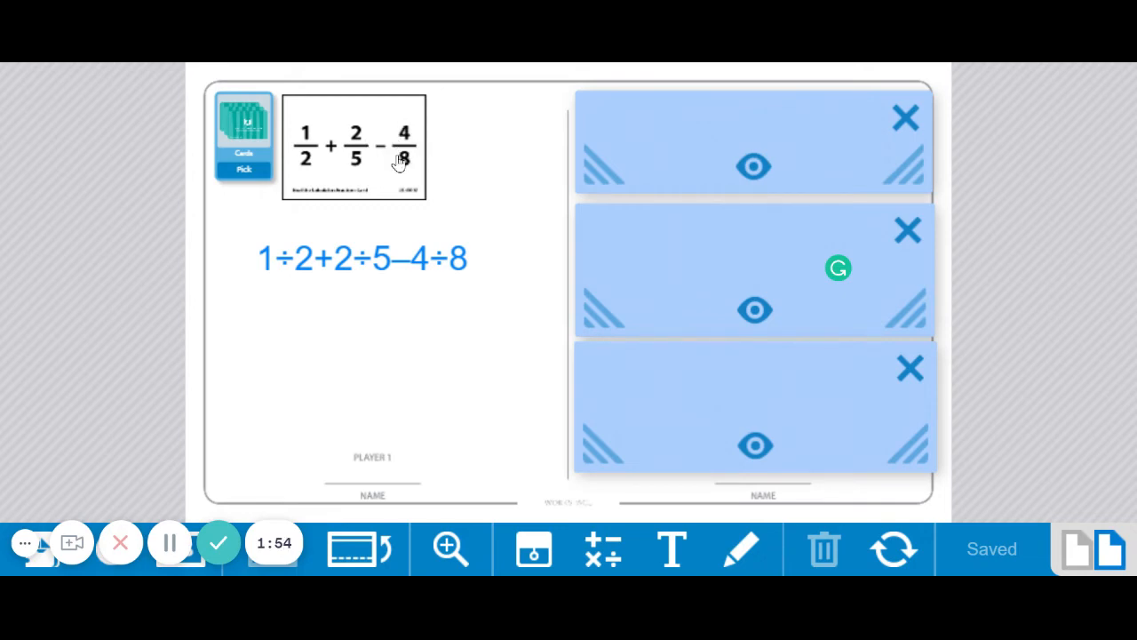
{"action": "mouse_move", "coordinate": [380, 220]}
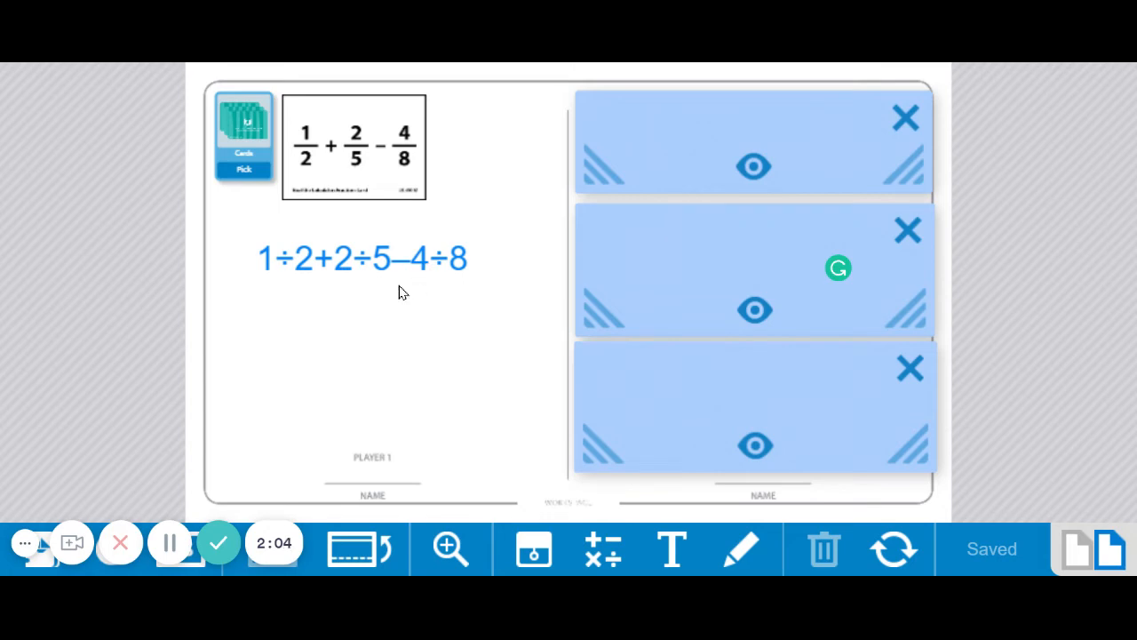
{"action": "mouse_move", "coordinate": [538, 222]}
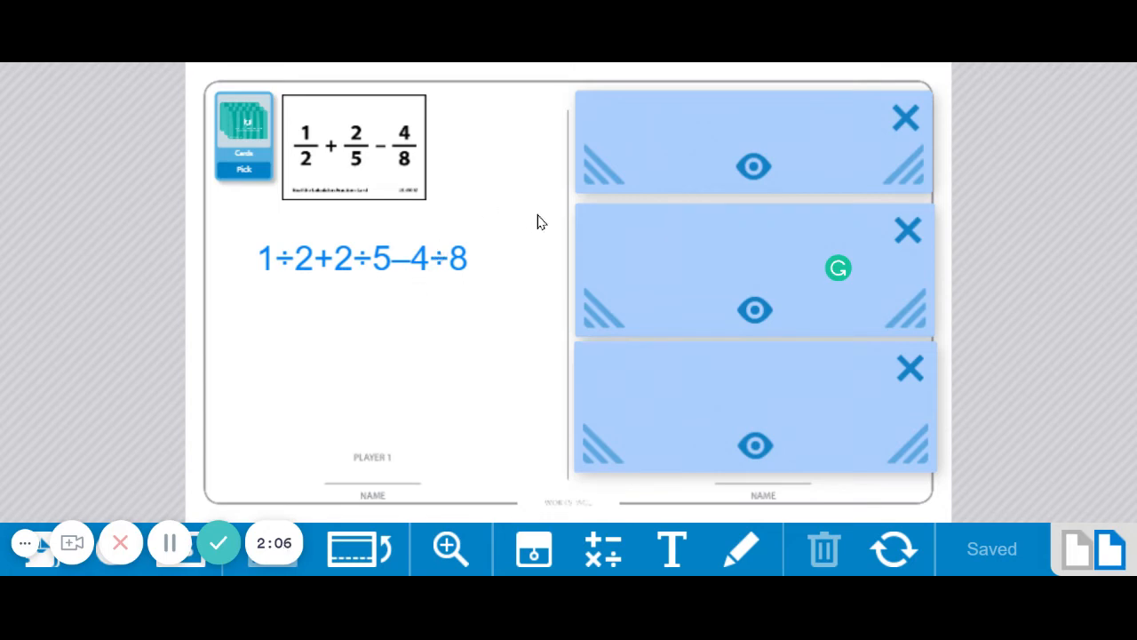
{"action": "mouse_move", "coordinate": [338, 327]}
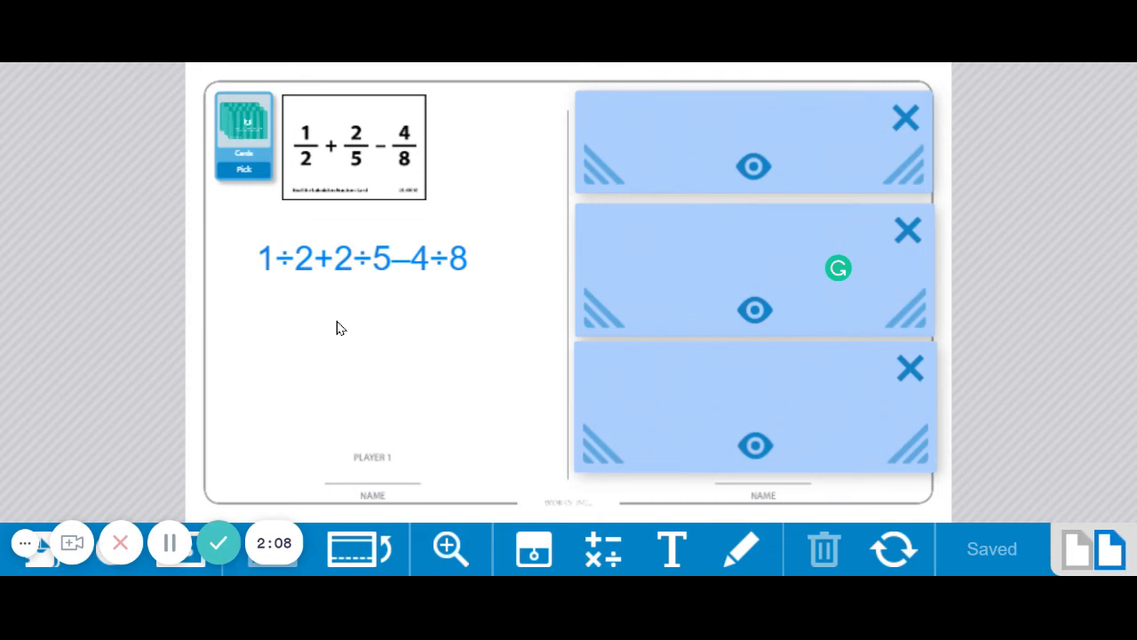
{"action": "mouse_move", "coordinate": [790, 175]}
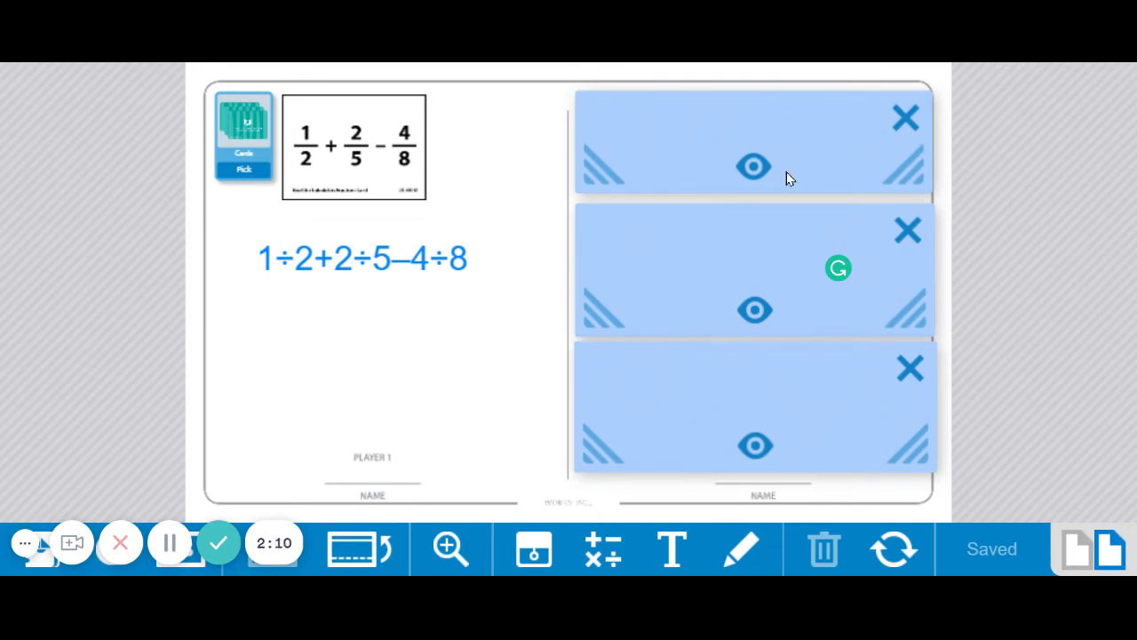
{"action": "mouse_move", "coordinate": [753, 169]}
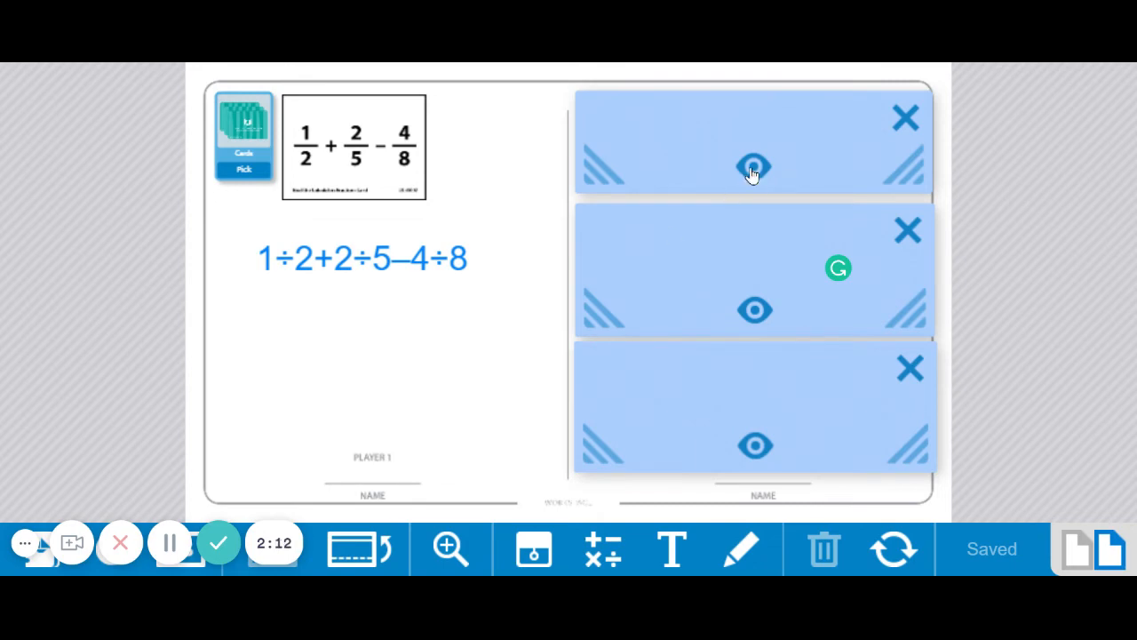
- Reveal and permanently uncover the first tip: fractions are division problems, 3/5 = 3 ÷ 5
{"action": "left_click", "coordinate": [754, 168]}
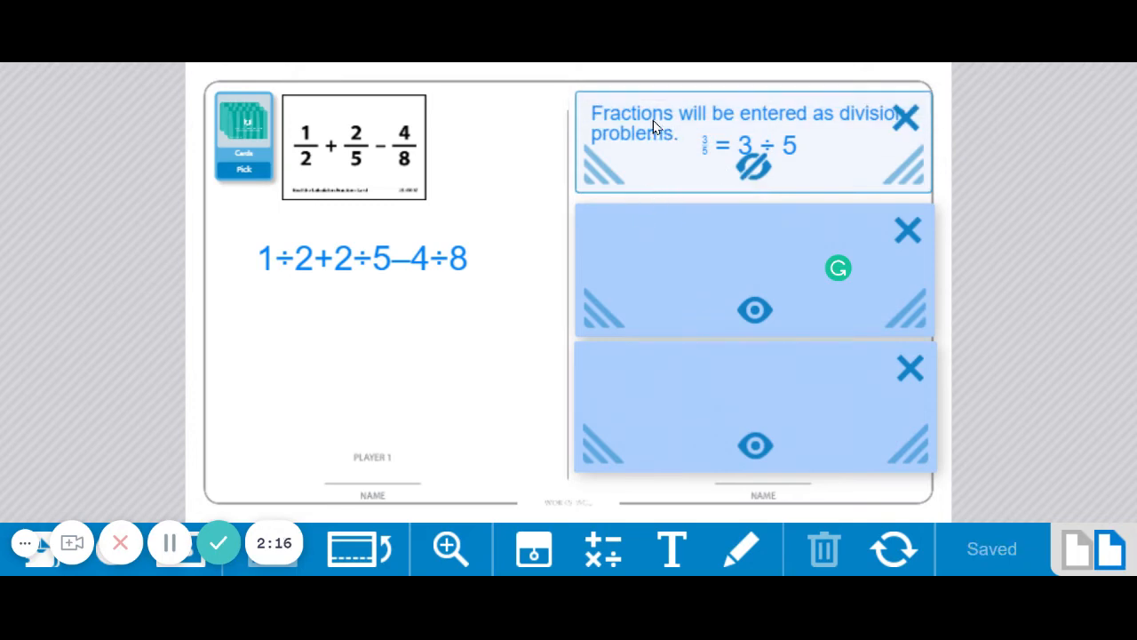
{"action": "mouse_move", "coordinate": [638, 129]}
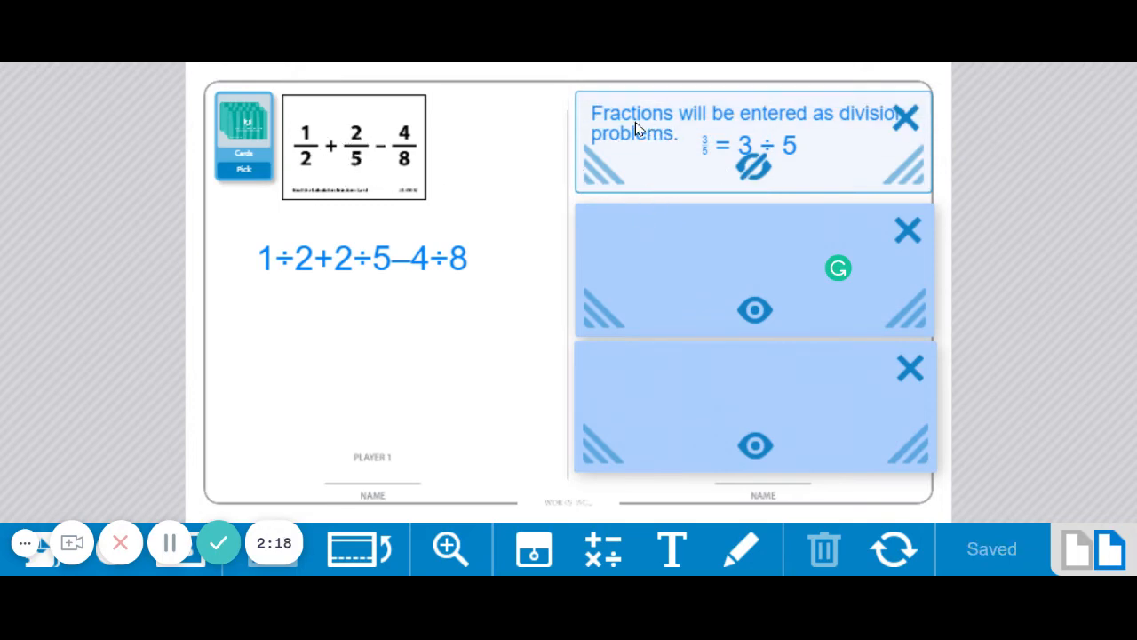
{"action": "mouse_move", "coordinate": [851, 177]}
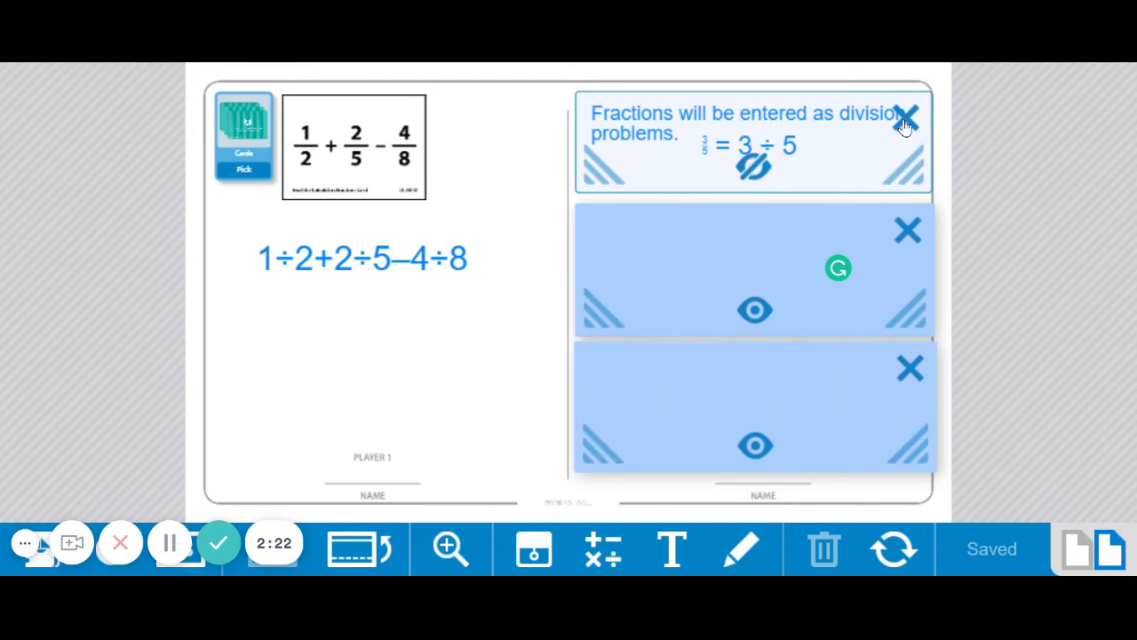
{"action": "left_click", "coordinate": [909, 113]}
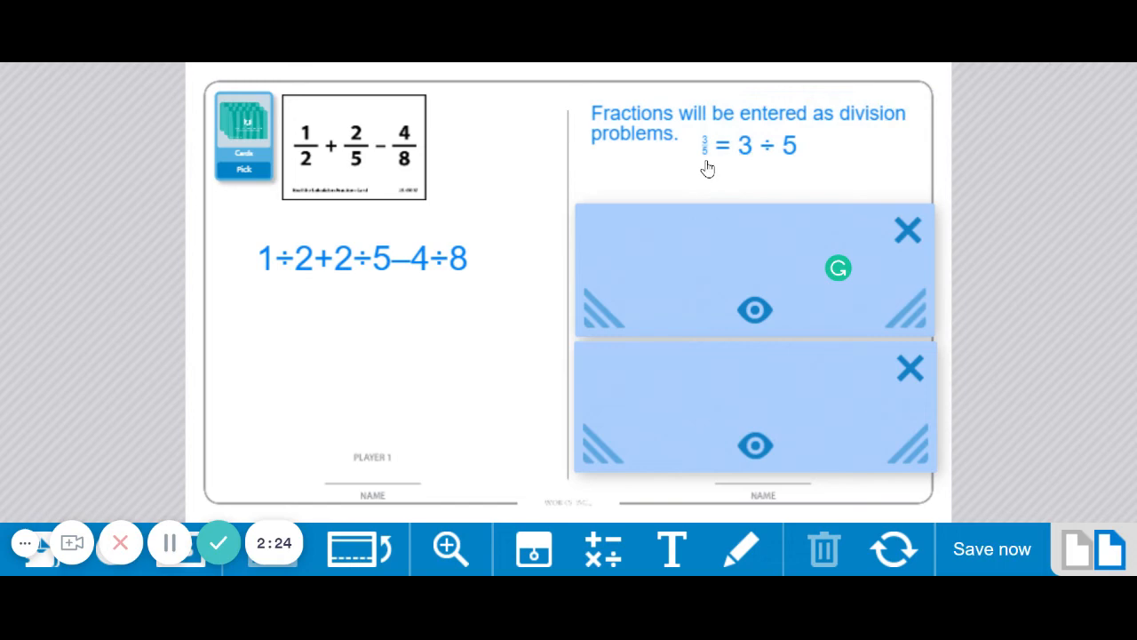
{"action": "mouse_move", "coordinate": [748, 163]}
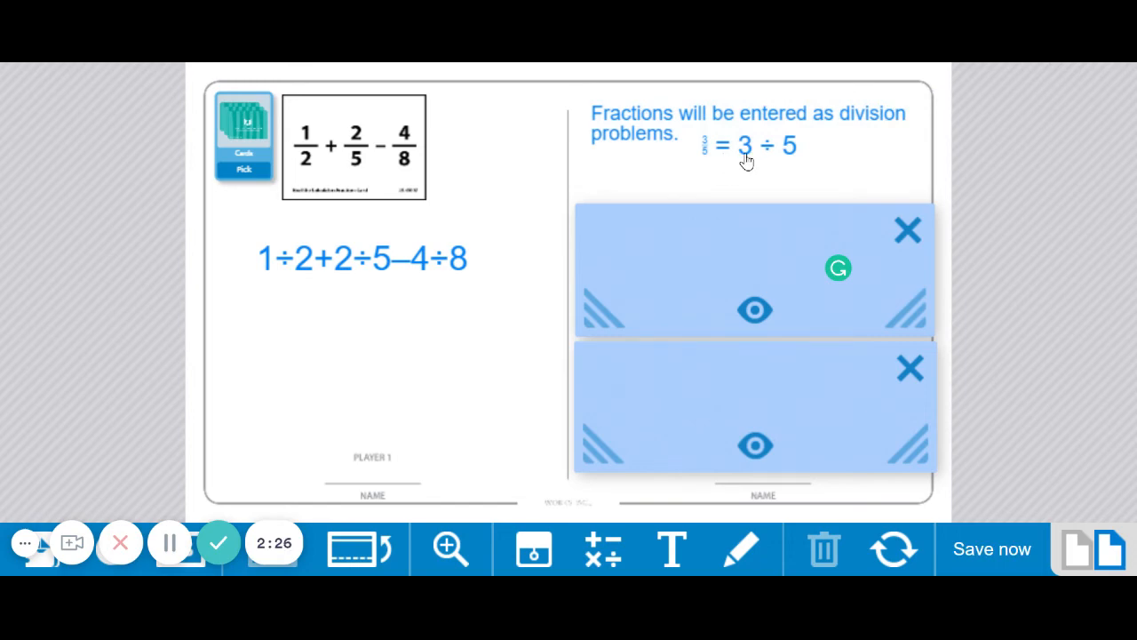
{"action": "mouse_move", "coordinate": [893, 232]}
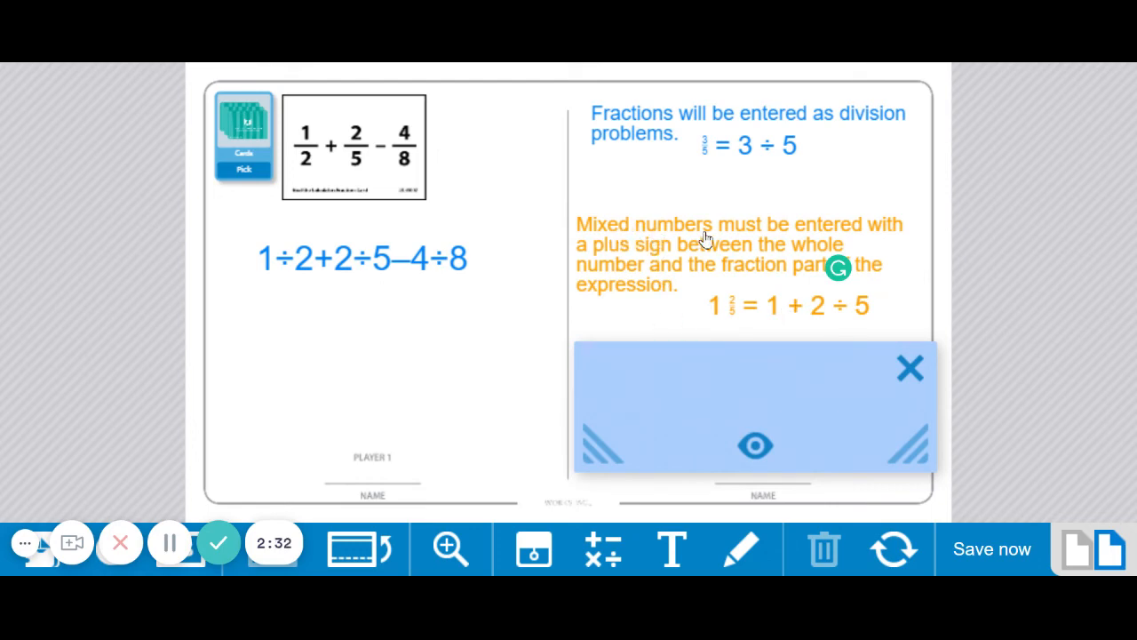
{"action": "mouse_move", "coordinate": [718, 266]}
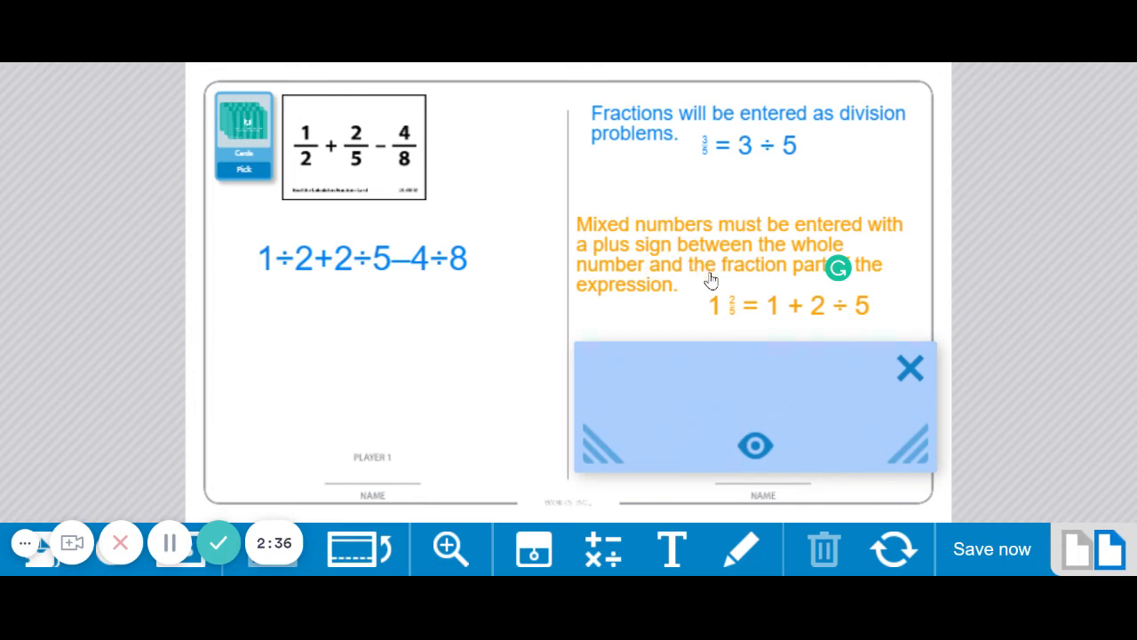
{"action": "mouse_move", "coordinate": [693, 284]}
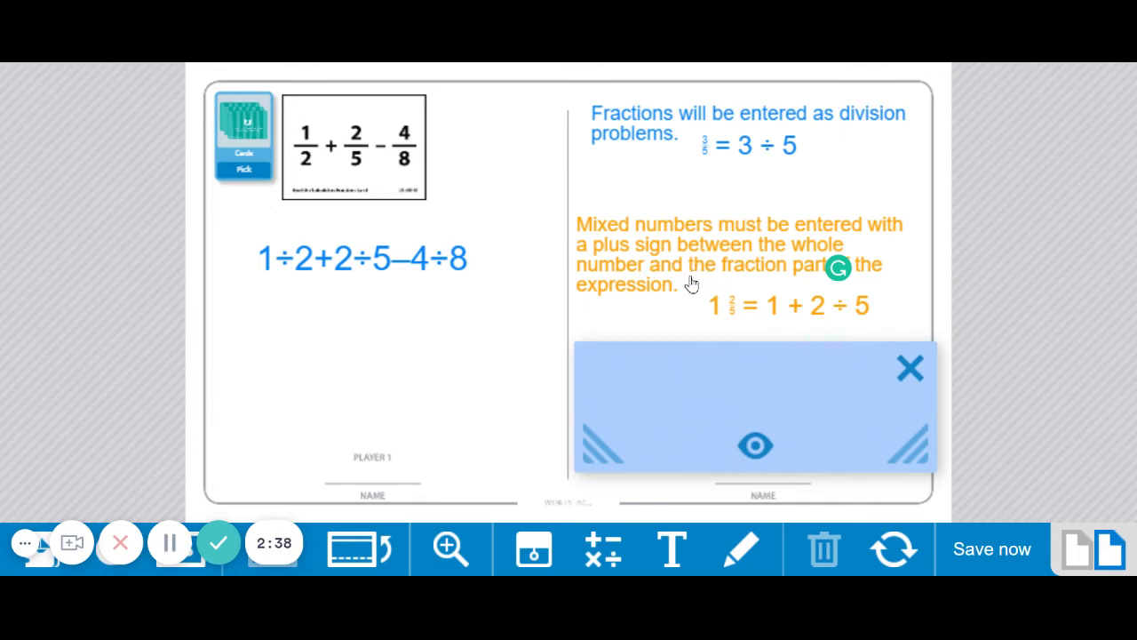
{"action": "mouse_move", "coordinate": [710, 315]}
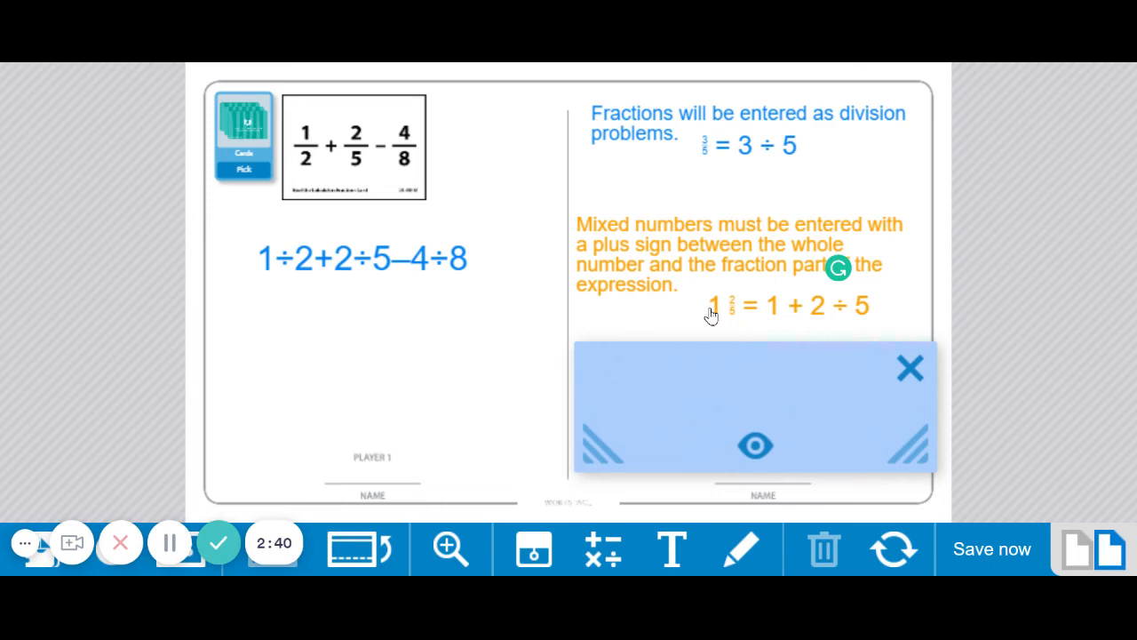
{"action": "mouse_move", "coordinate": [778, 324]}
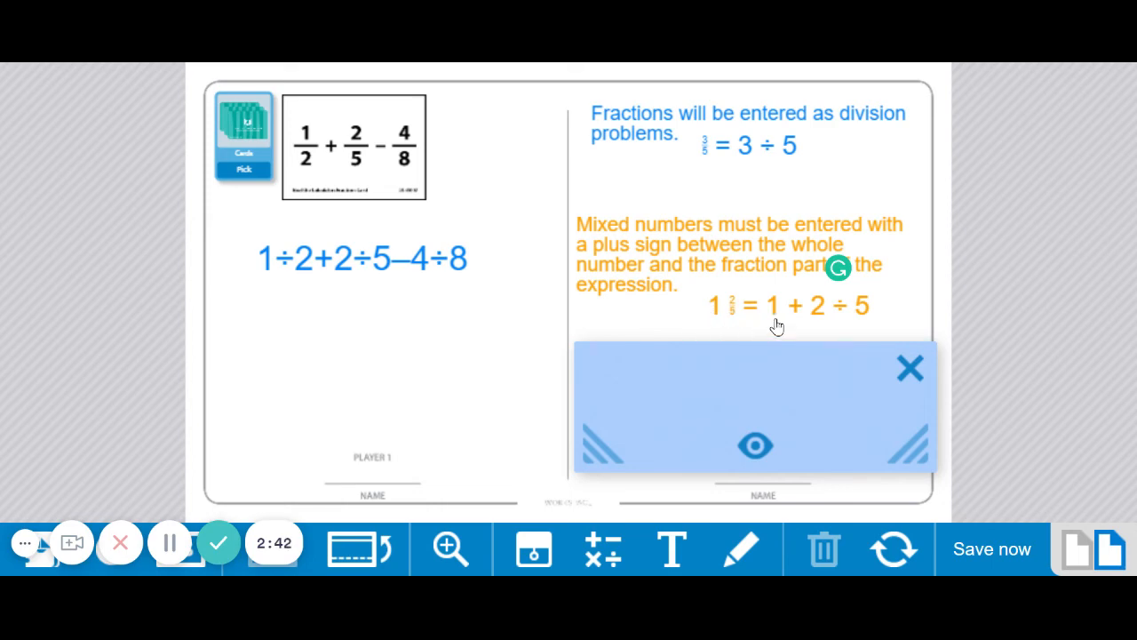
{"action": "mouse_move", "coordinate": [799, 323]}
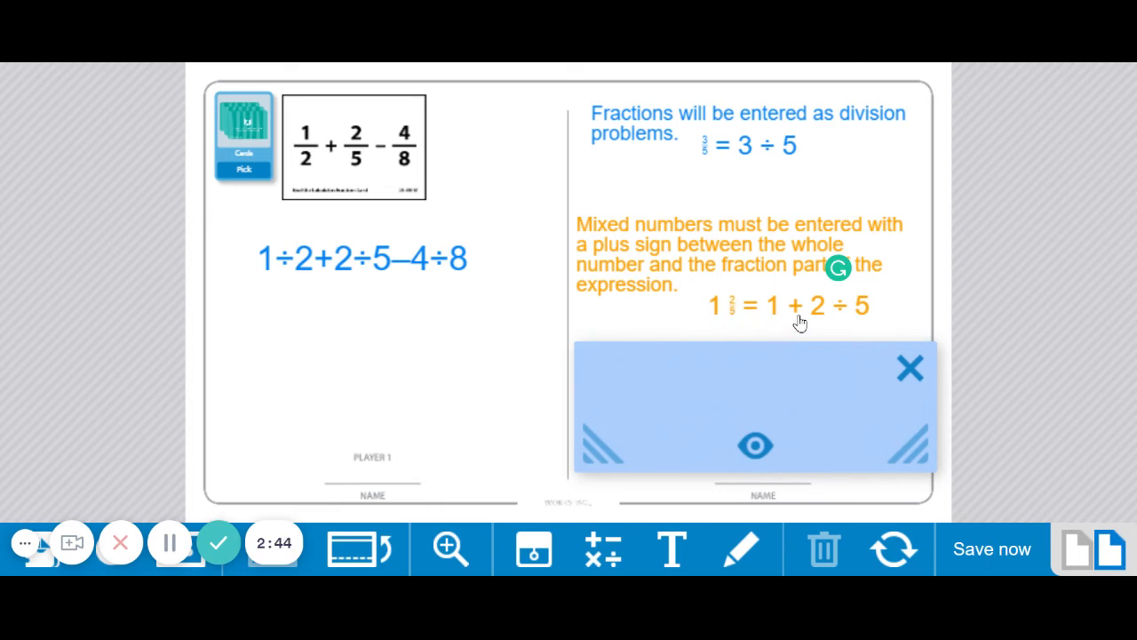
{"action": "mouse_move", "coordinate": [865, 317]}
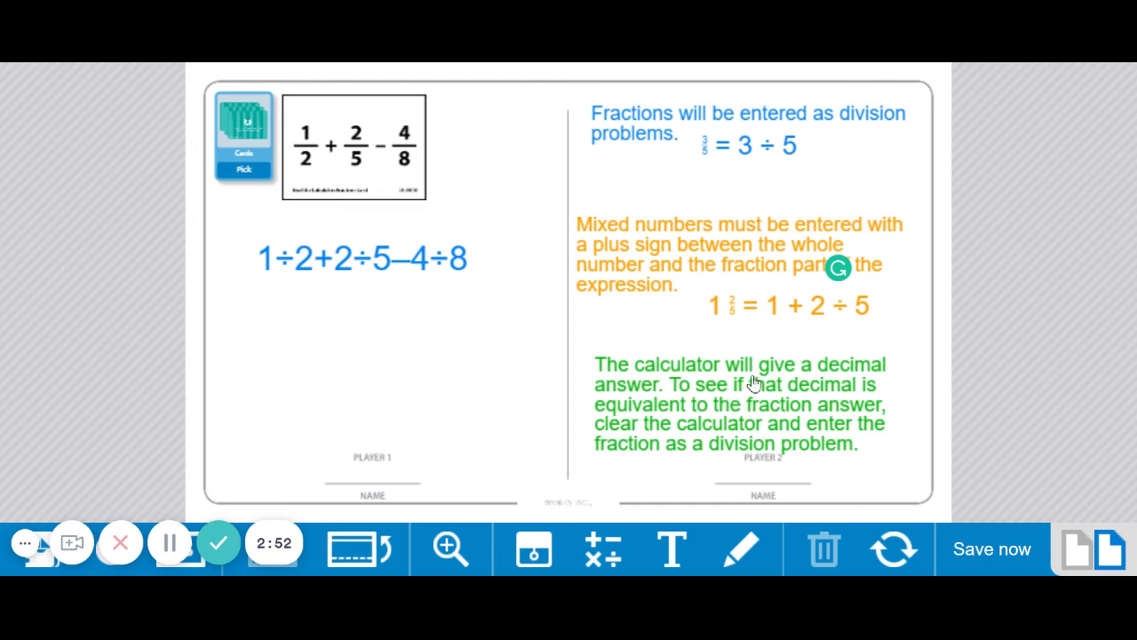
{"action": "mouse_move", "coordinate": [672, 375]}
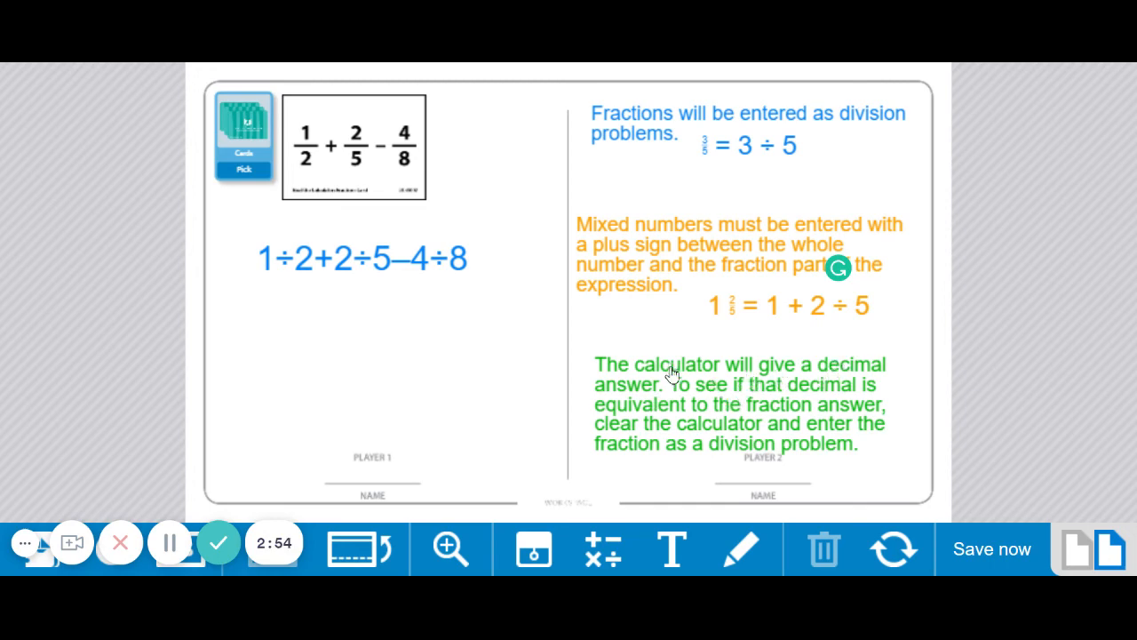
{"action": "mouse_move", "coordinate": [648, 391]}
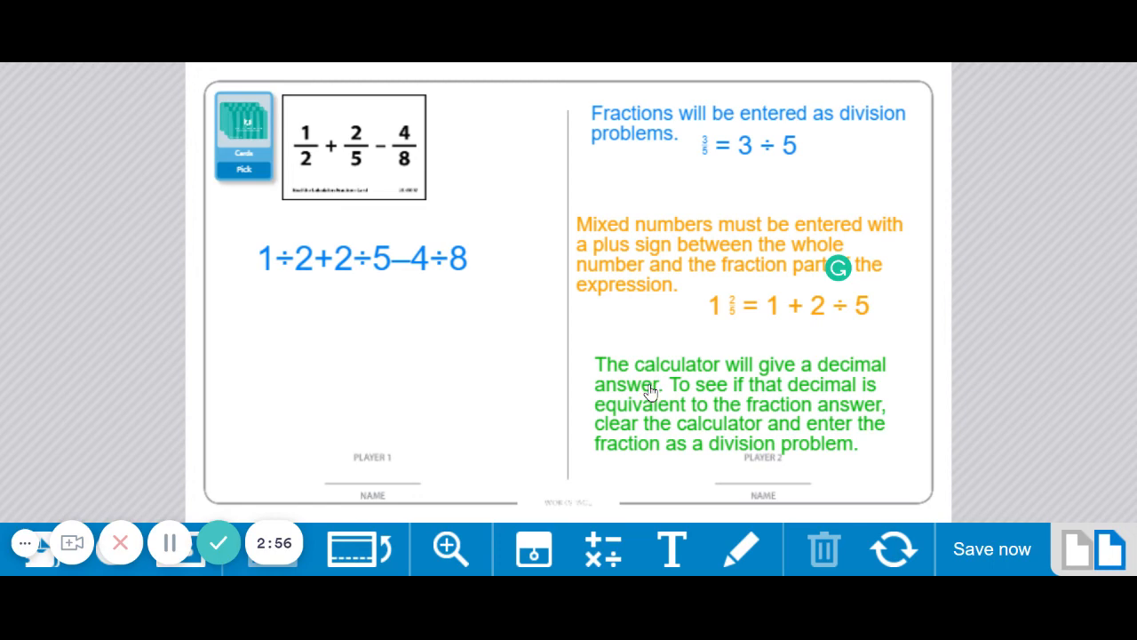
{"action": "mouse_move", "coordinate": [715, 395]}
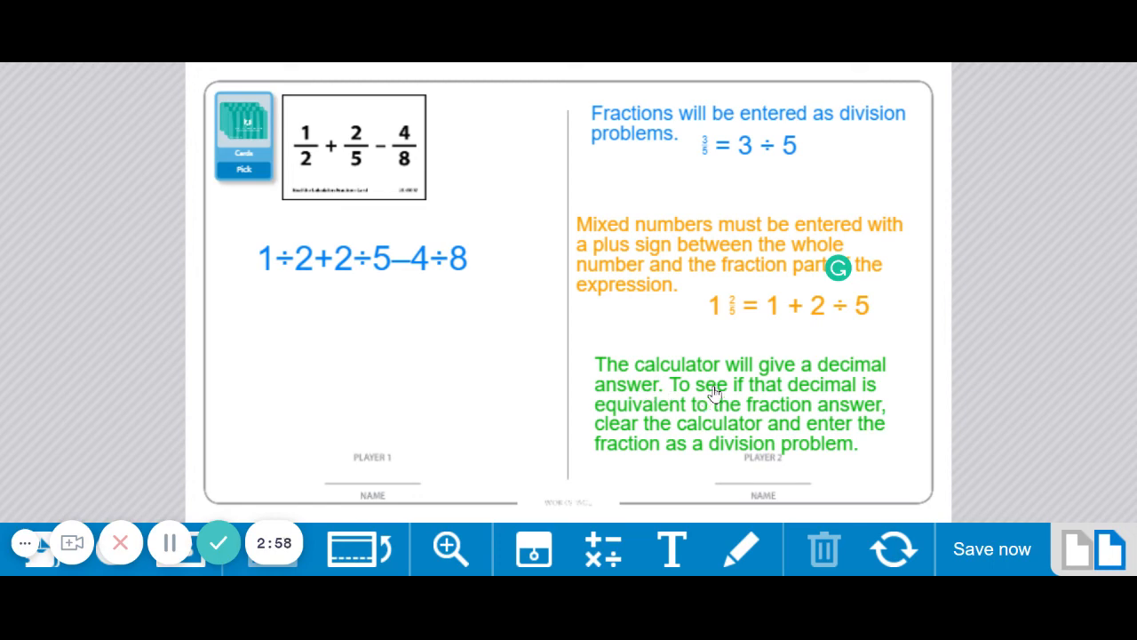
{"action": "mouse_move", "coordinate": [667, 424]}
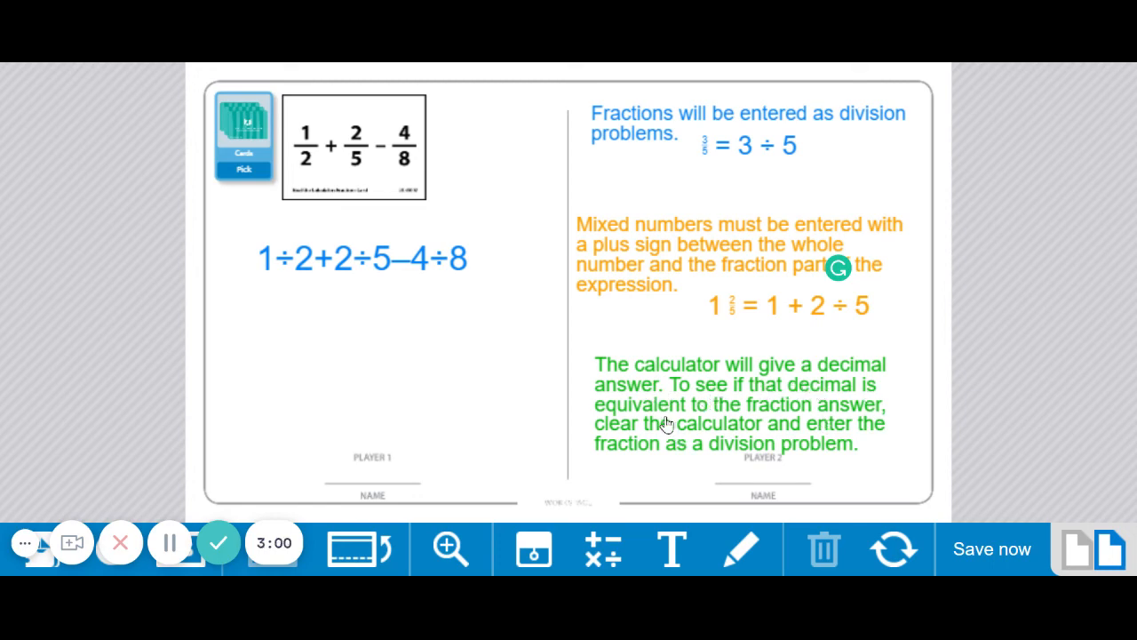
{"action": "mouse_move", "coordinate": [769, 416]}
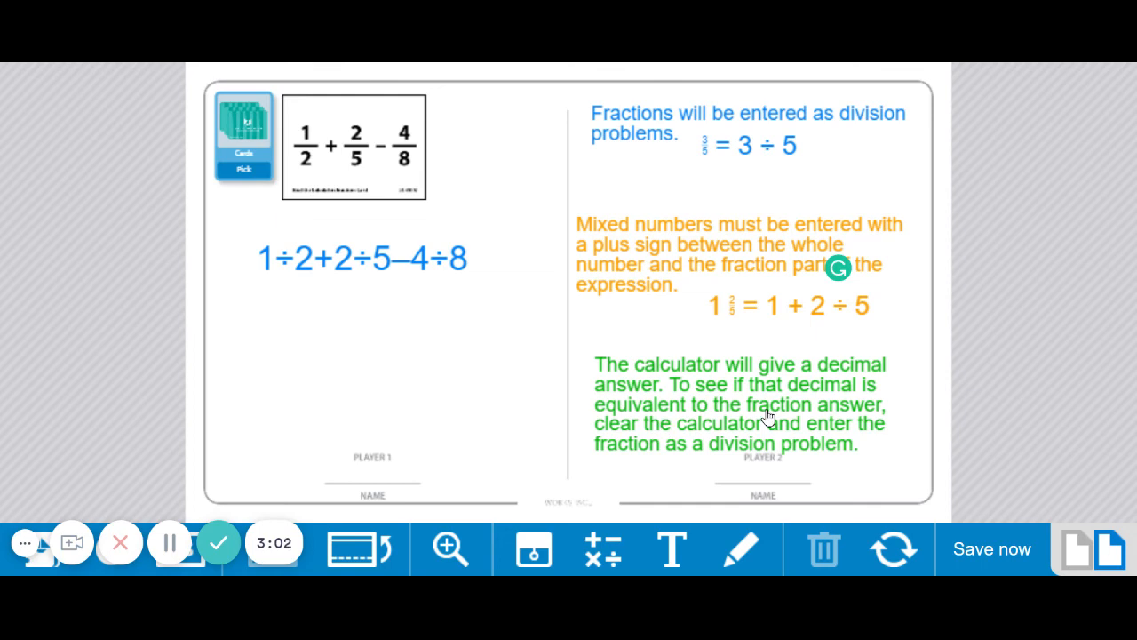
{"action": "mouse_move", "coordinate": [749, 417]}
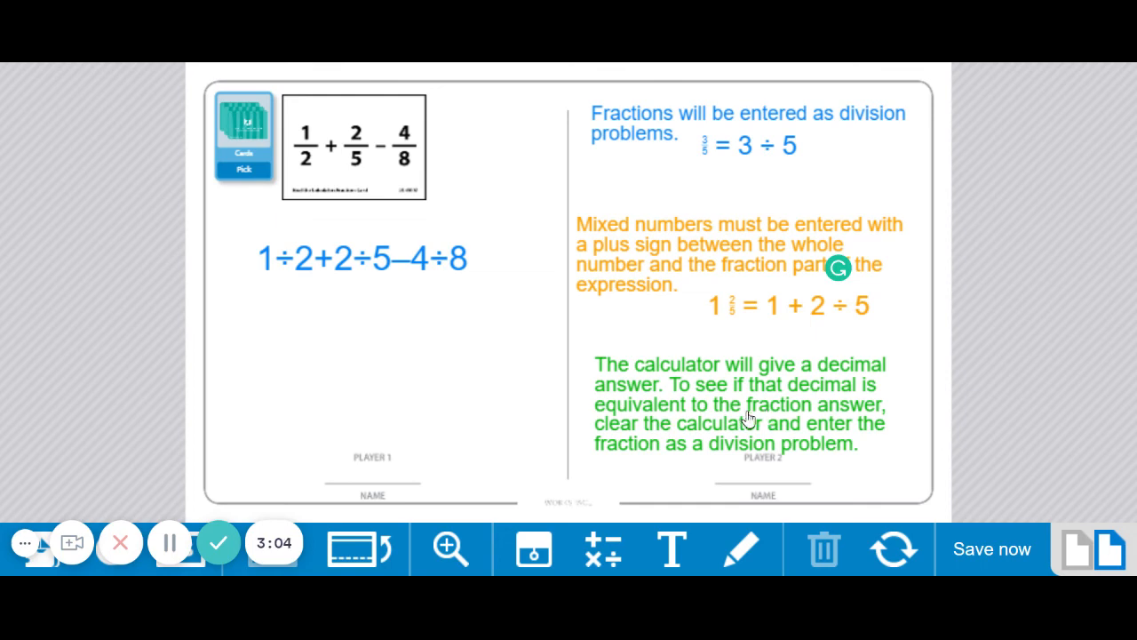
{"action": "mouse_move", "coordinate": [642, 475]}
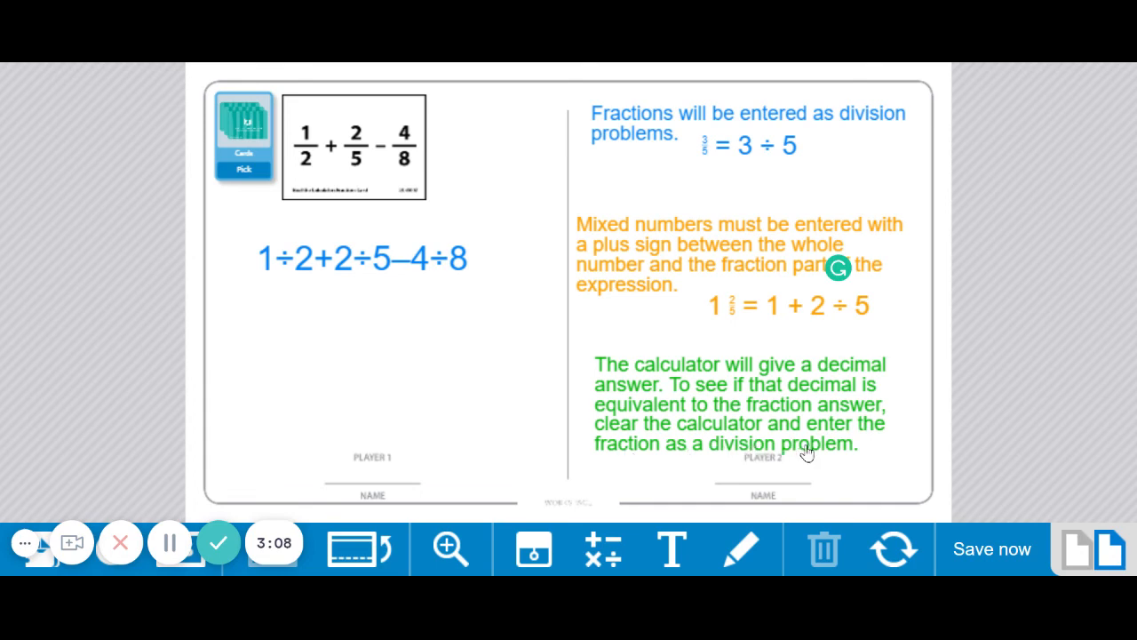
{"action": "mouse_move", "coordinate": [905, 459]}
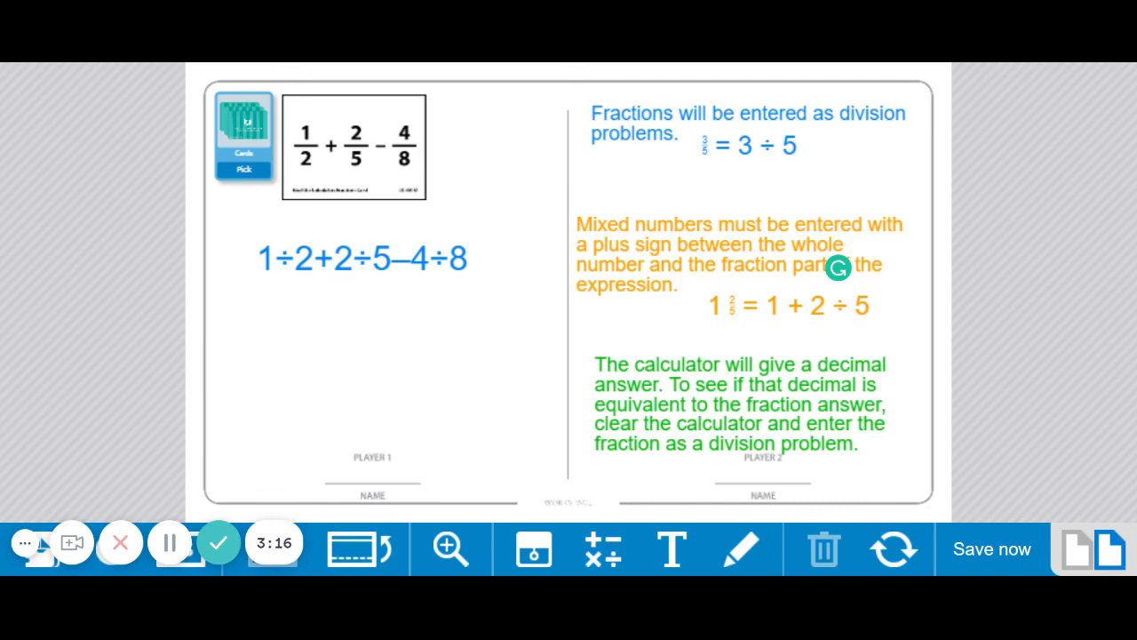
{"action": "mouse_move", "coordinate": [902, 464]}
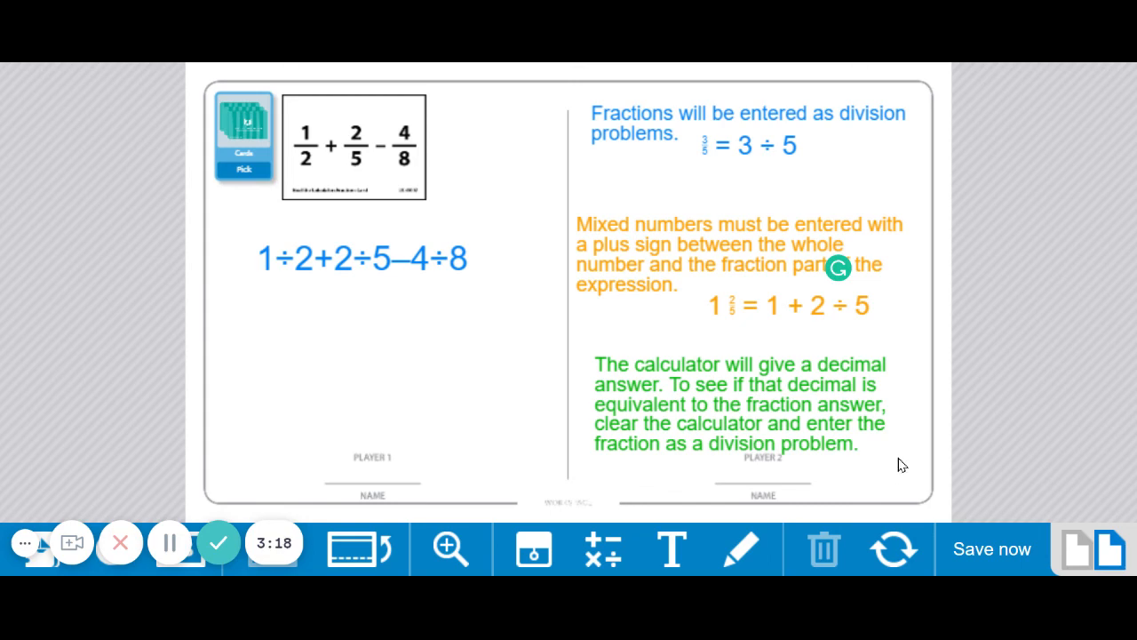
{"action": "mouse_move", "coordinate": [898, 464]}
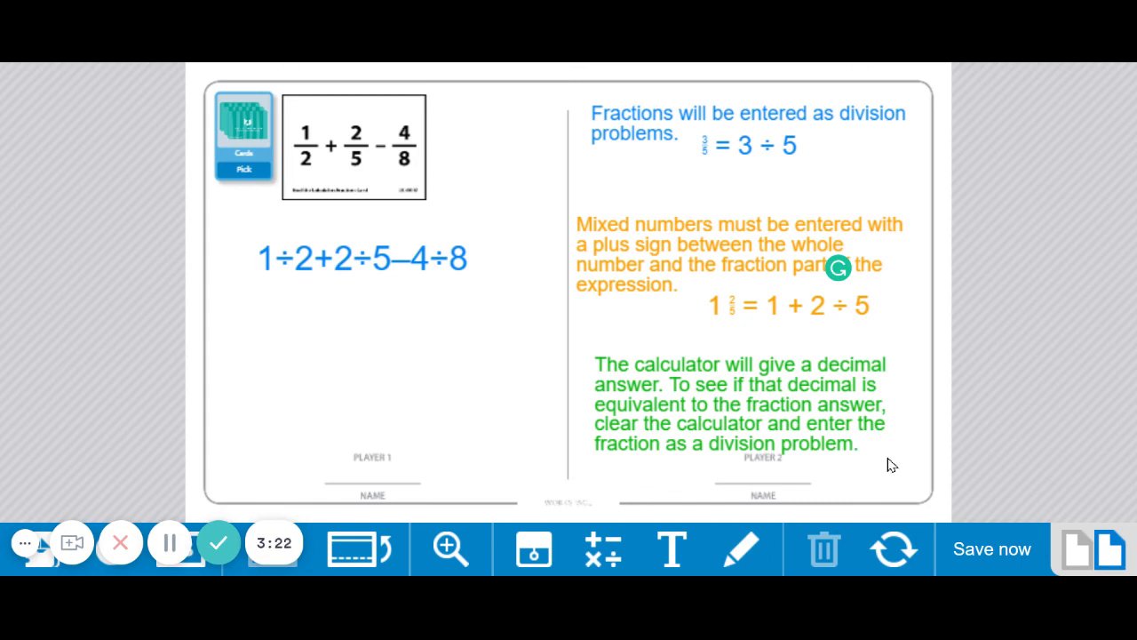
{"action": "mouse_move", "coordinate": [904, 456]}
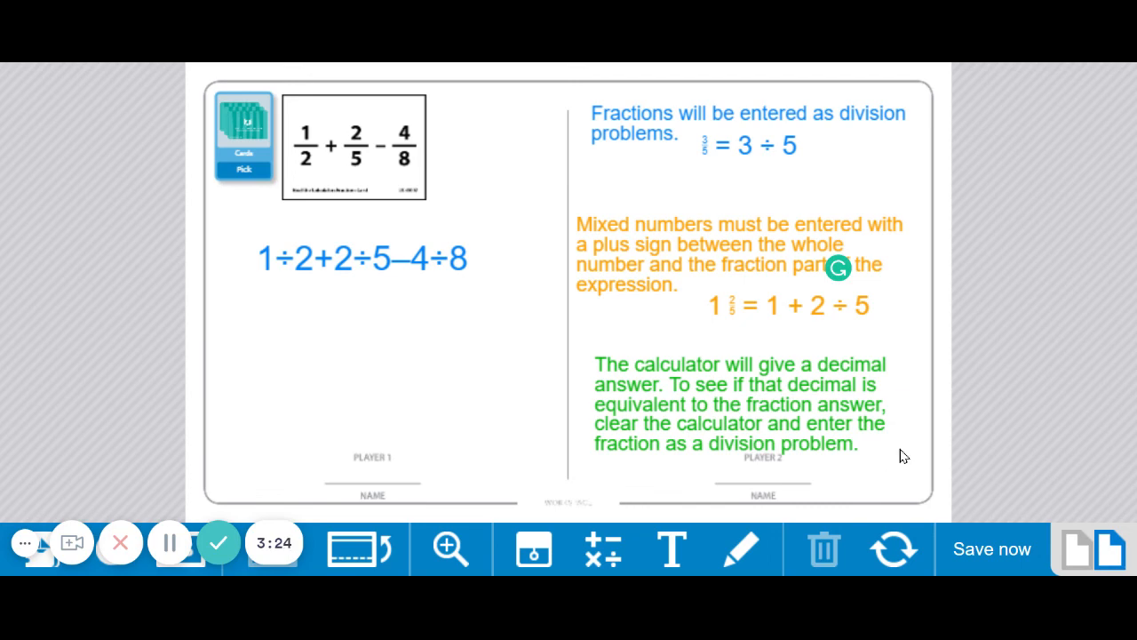
{"action": "mouse_move", "coordinate": [581, 472]}
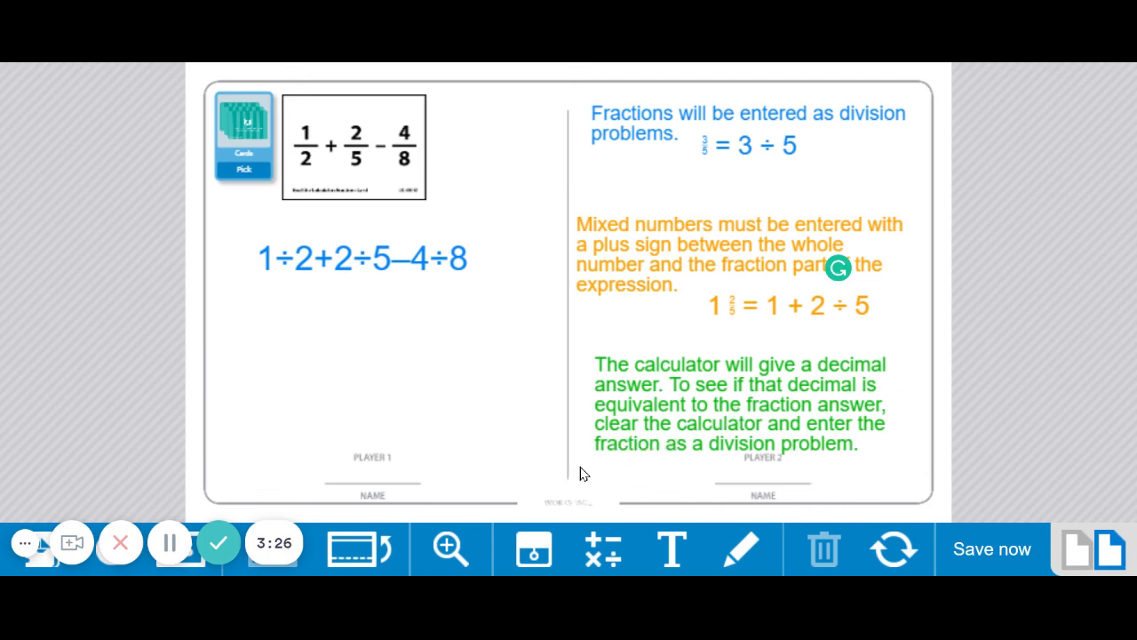
{"action": "mouse_move", "coordinate": [435, 410]}
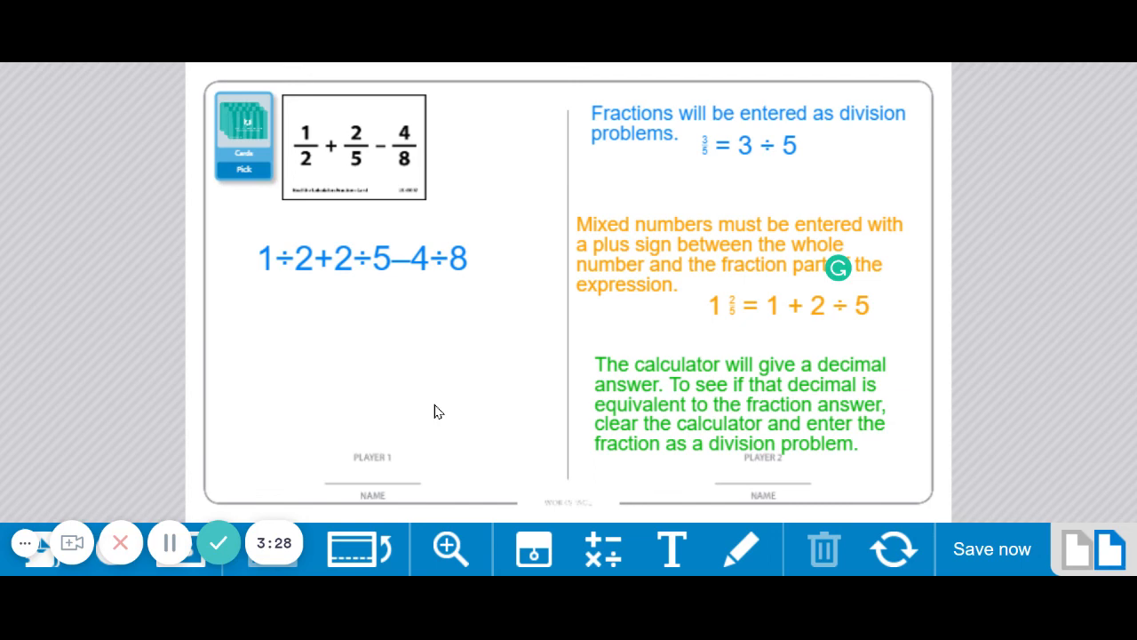
{"action": "mouse_move", "coordinate": [274, 397]}
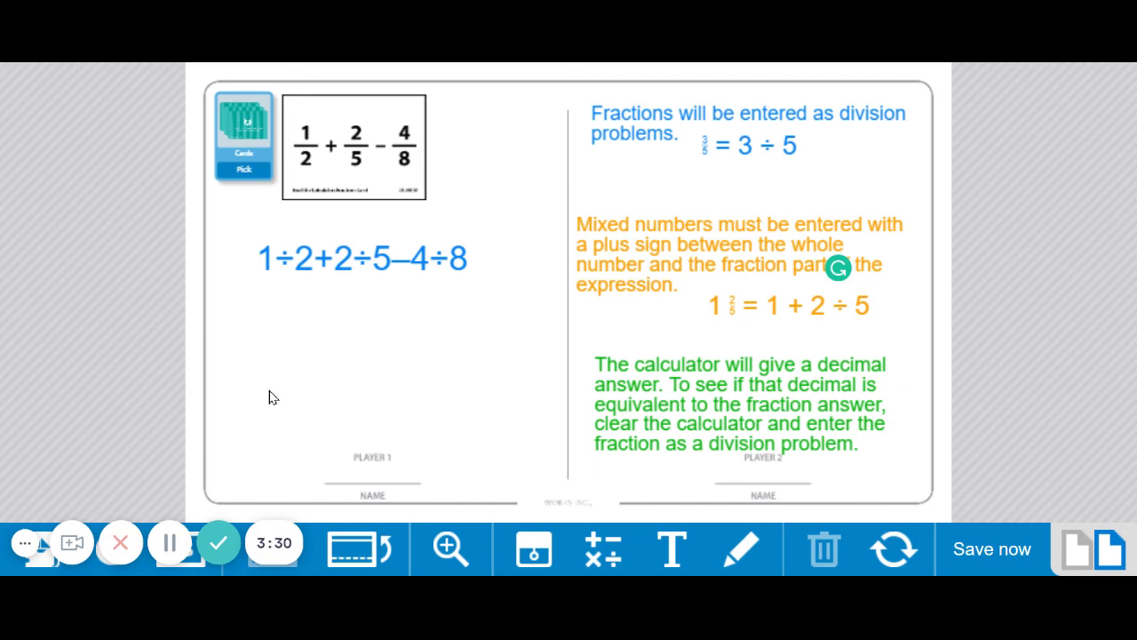
{"action": "mouse_move", "coordinate": [251, 510]}
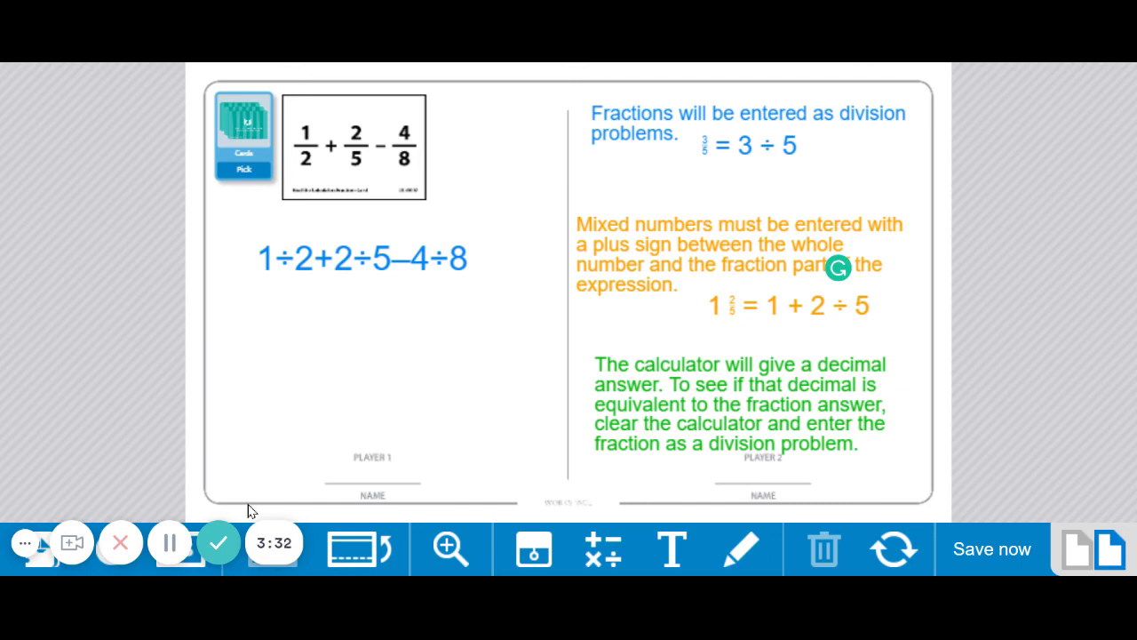